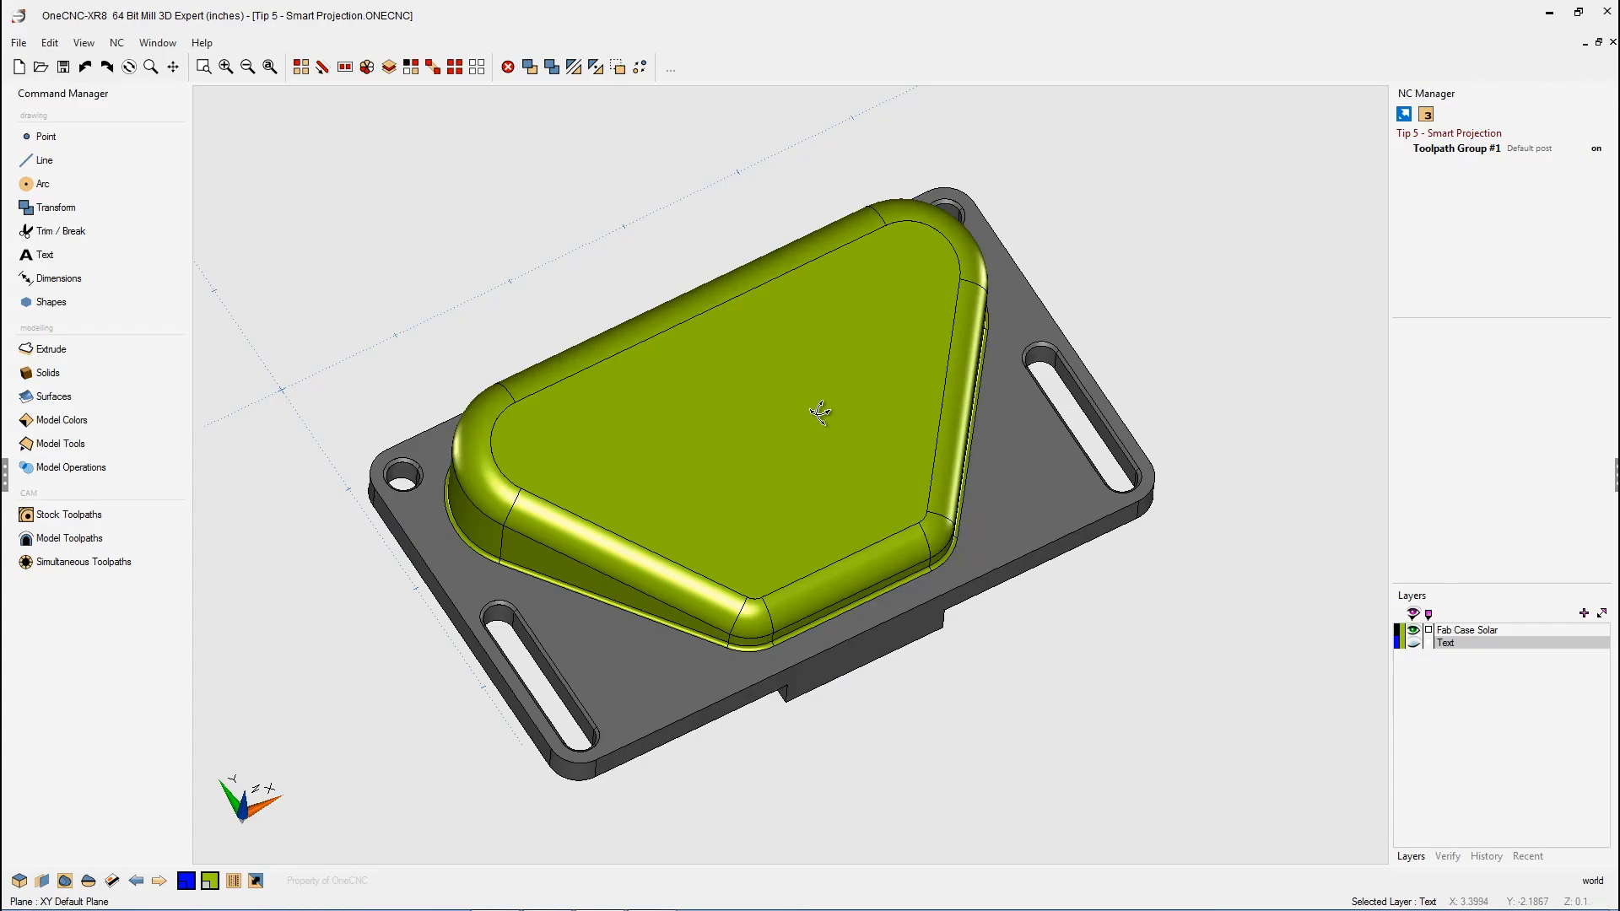
# Step: Orbit the solar case to inspect it from several angles
pyautogui.moveTo(821, 413); pyautogui.dragTo(893, 349)
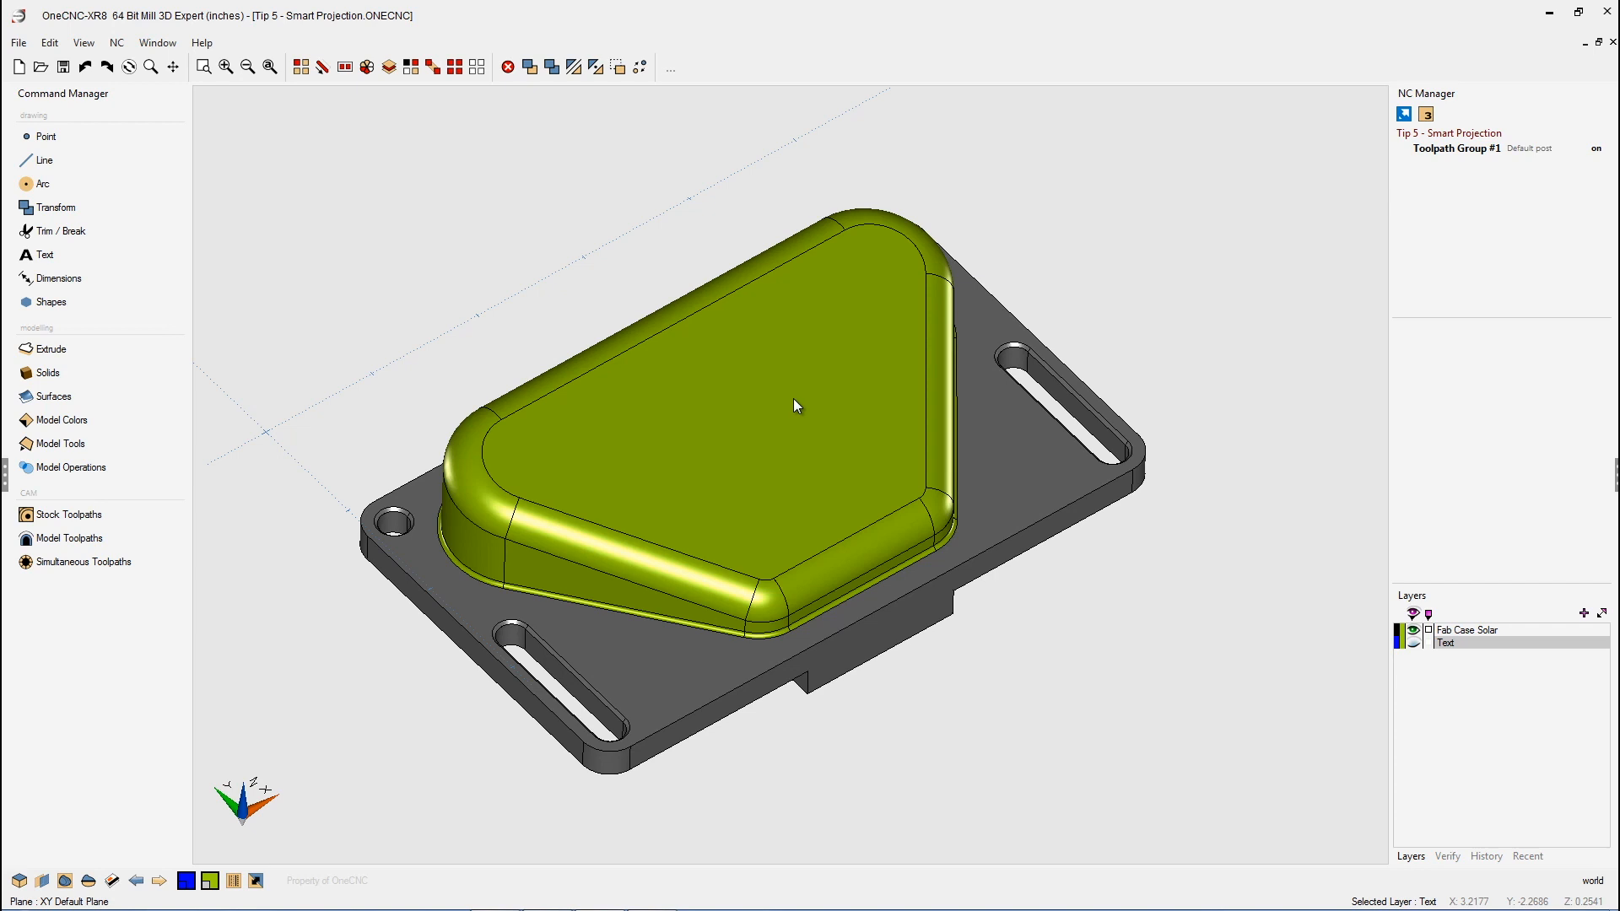
pyautogui.moveTo(796, 405); pyautogui.dragTo(705, 545)
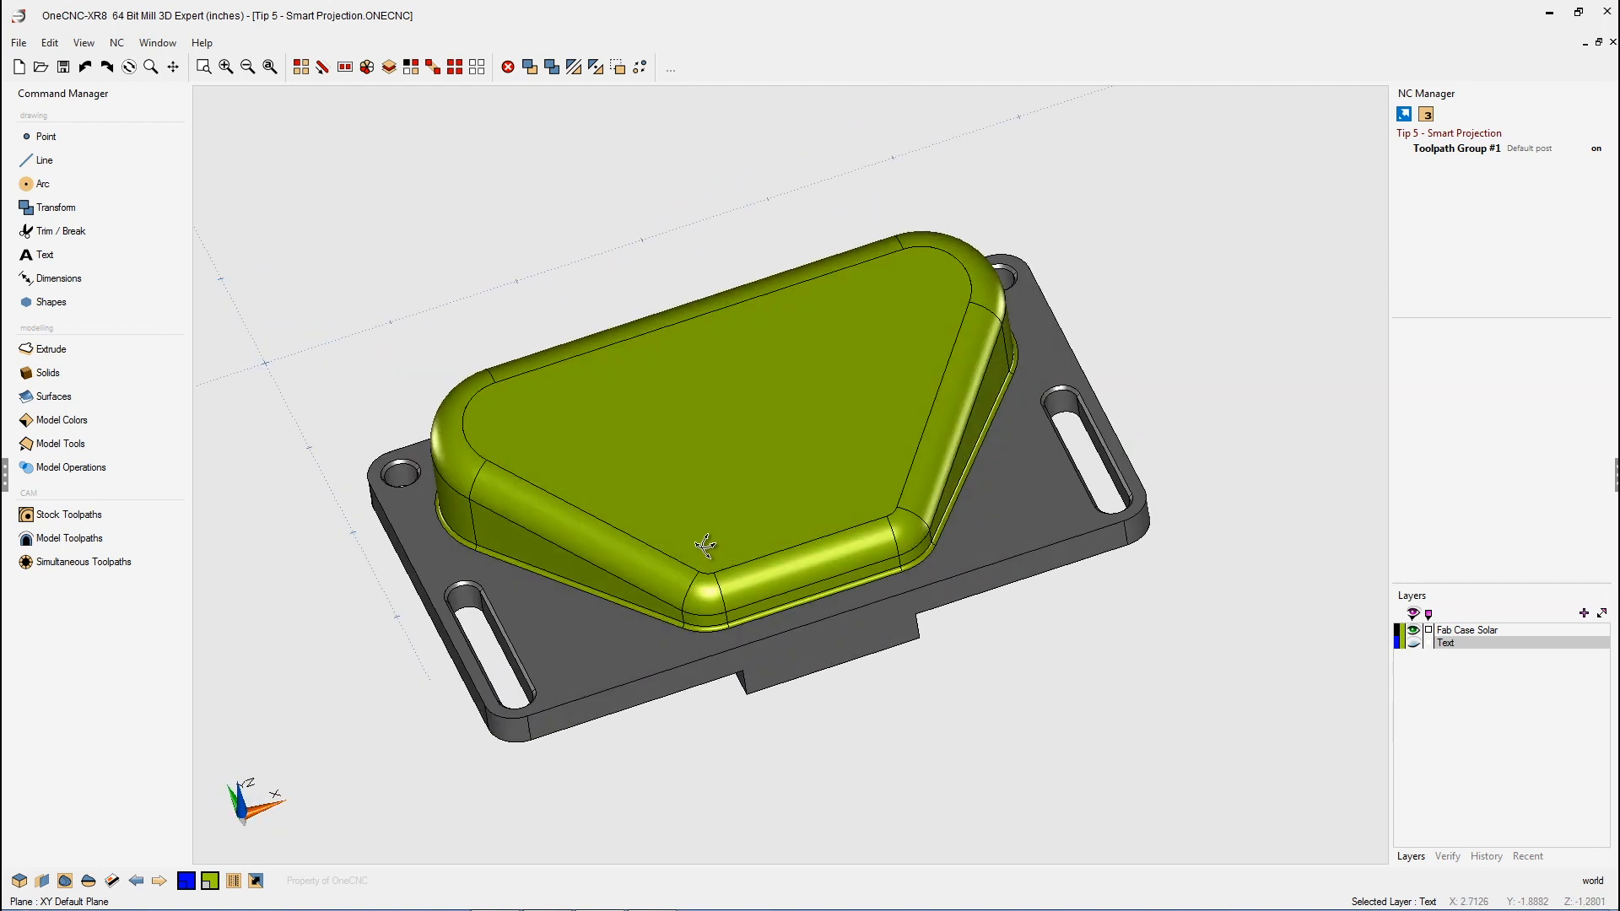
pyautogui.moveTo(705, 544); pyautogui.dragTo(499, 451)
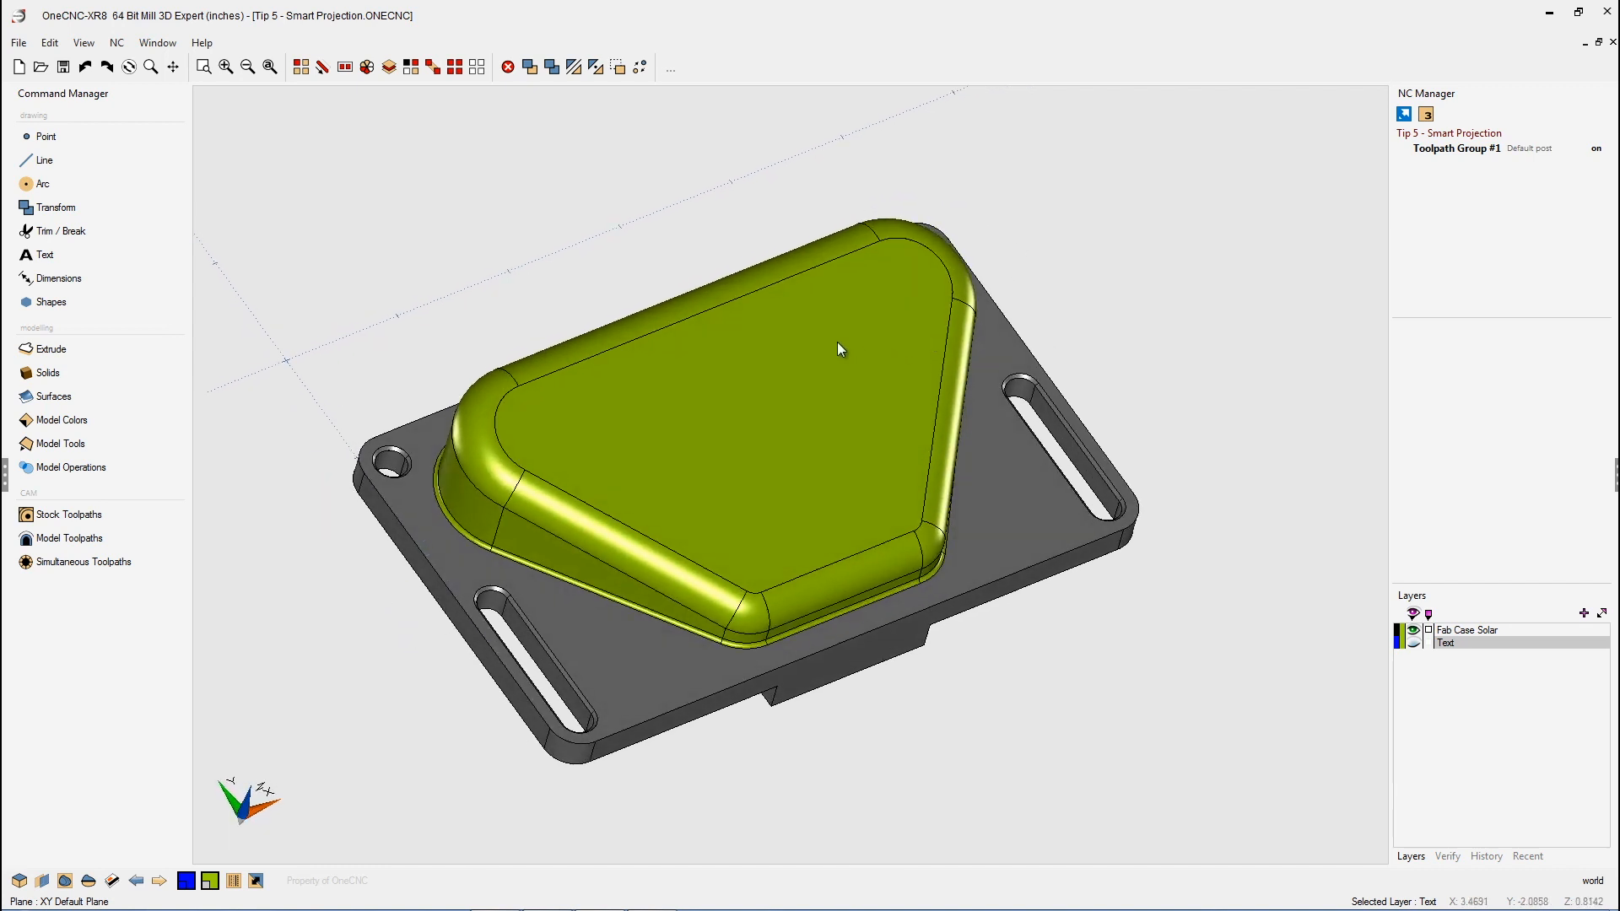
pyautogui.moveTo(956, 328)
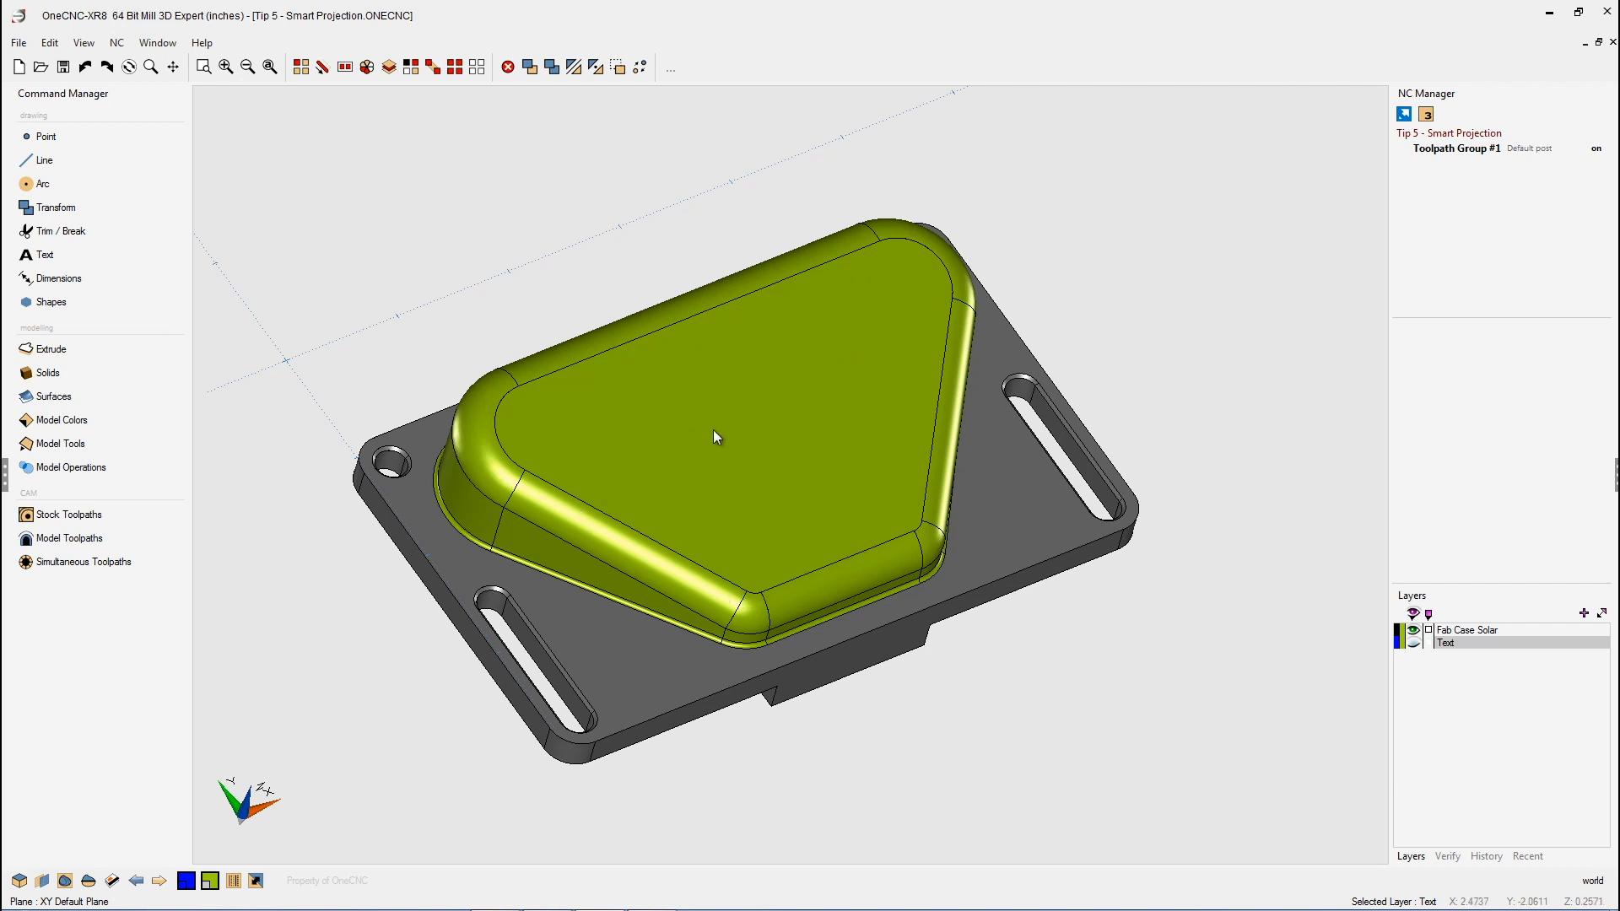
pyautogui.moveTo(712, 437); pyautogui.dragTo(651, 379)
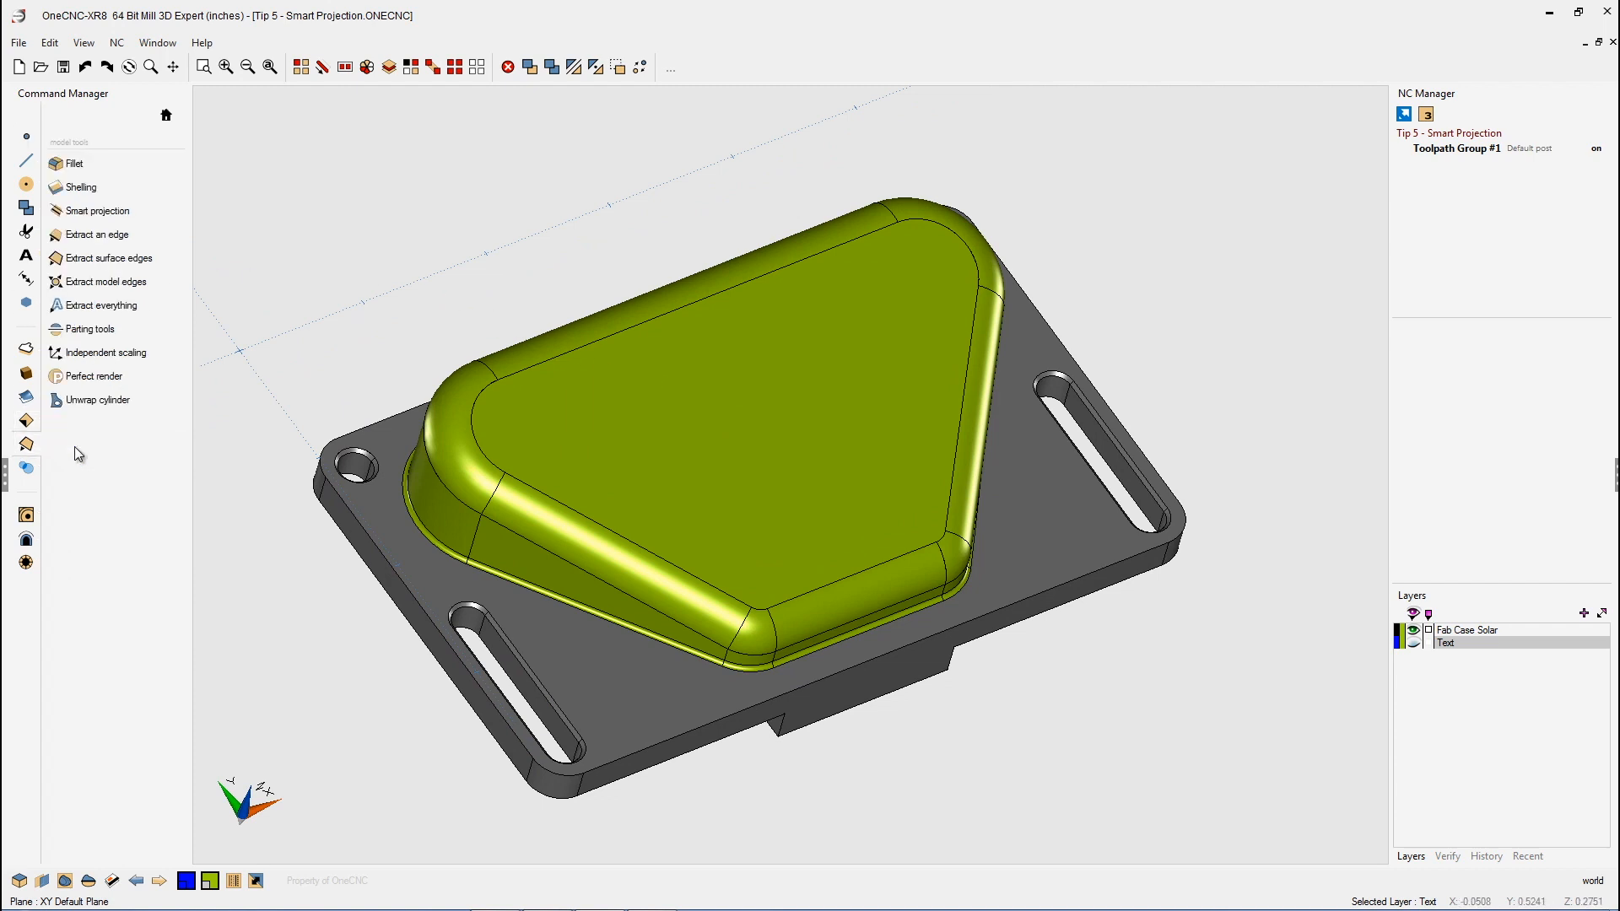
# Step: Extract the triangular top face's boundary edges onto a new Extracted layer
pyautogui.click(109, 257)
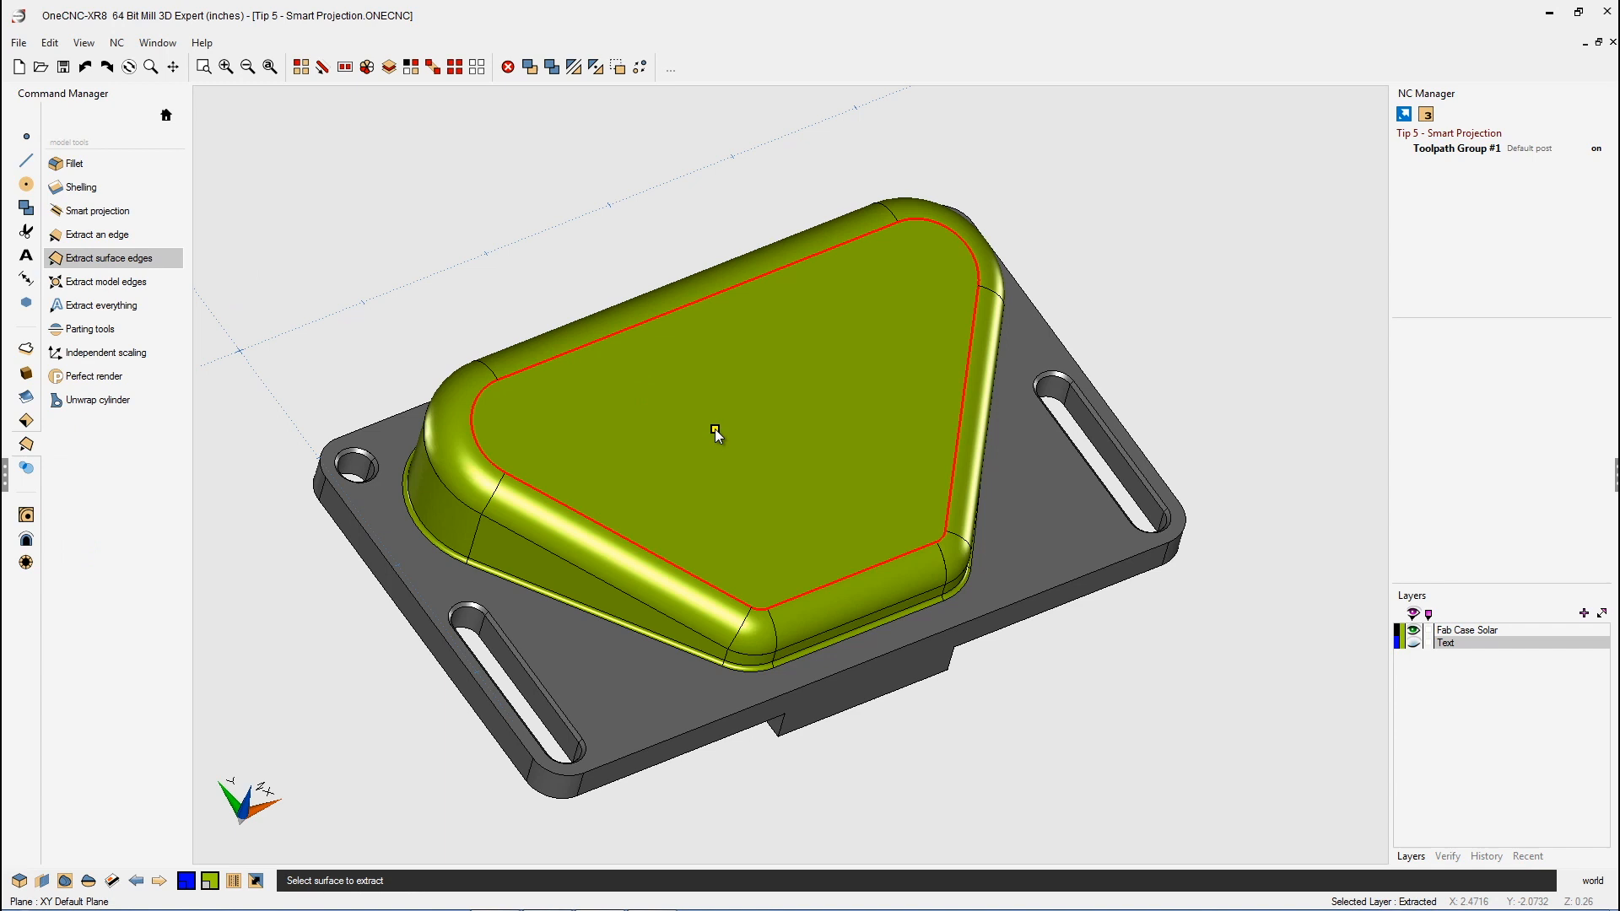
pyautogui.click(716, 432)
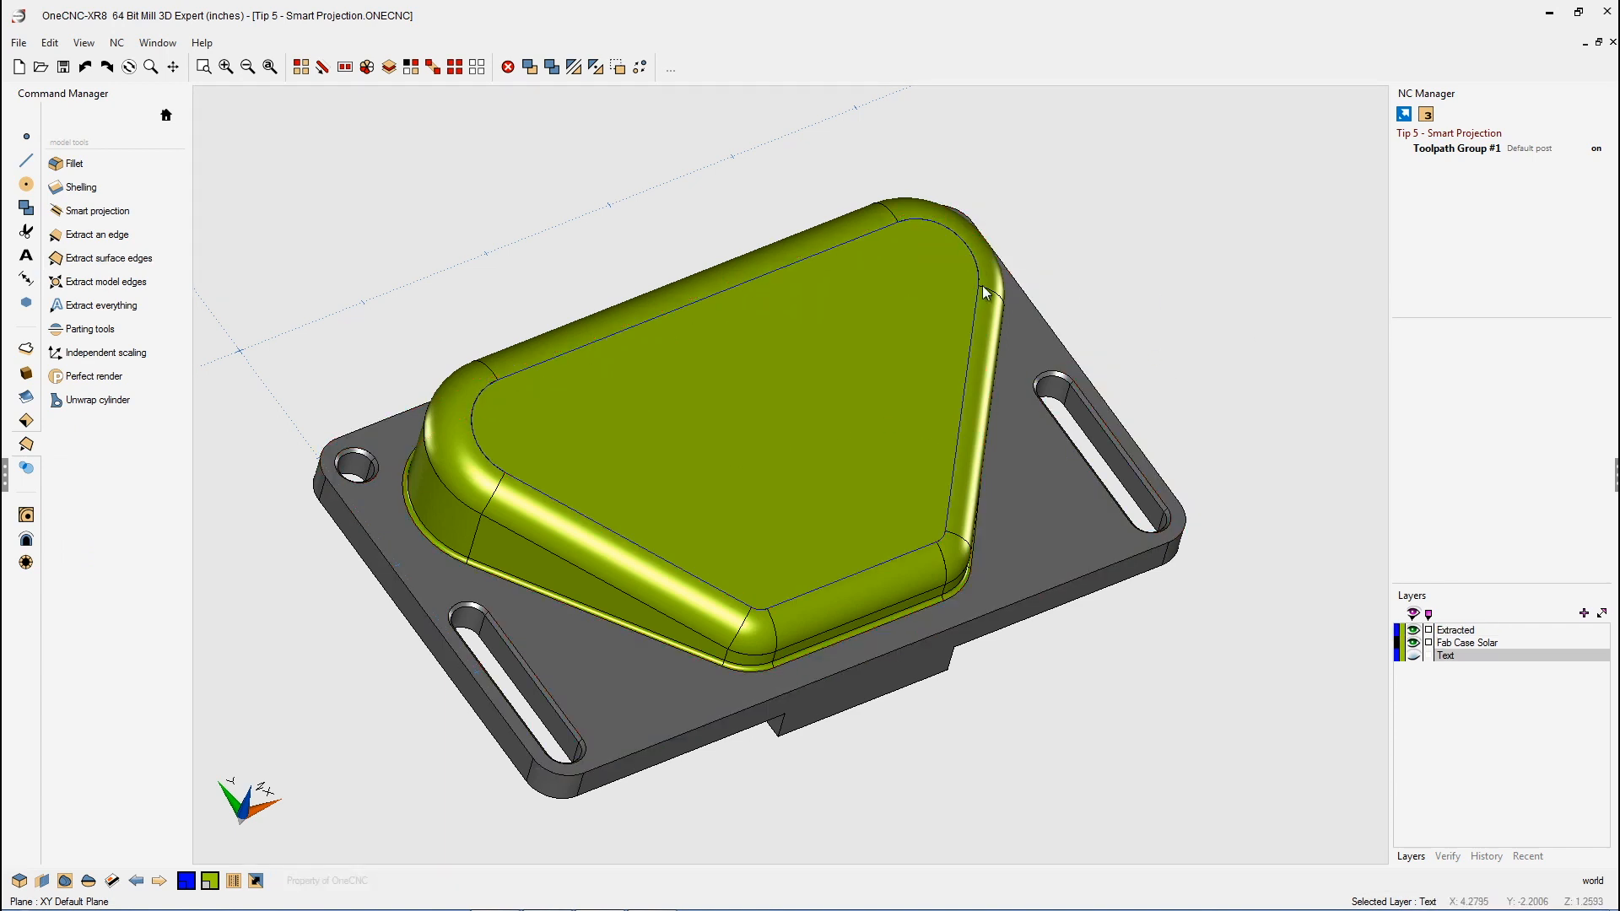
pyautogui.moveTo(521, 489)
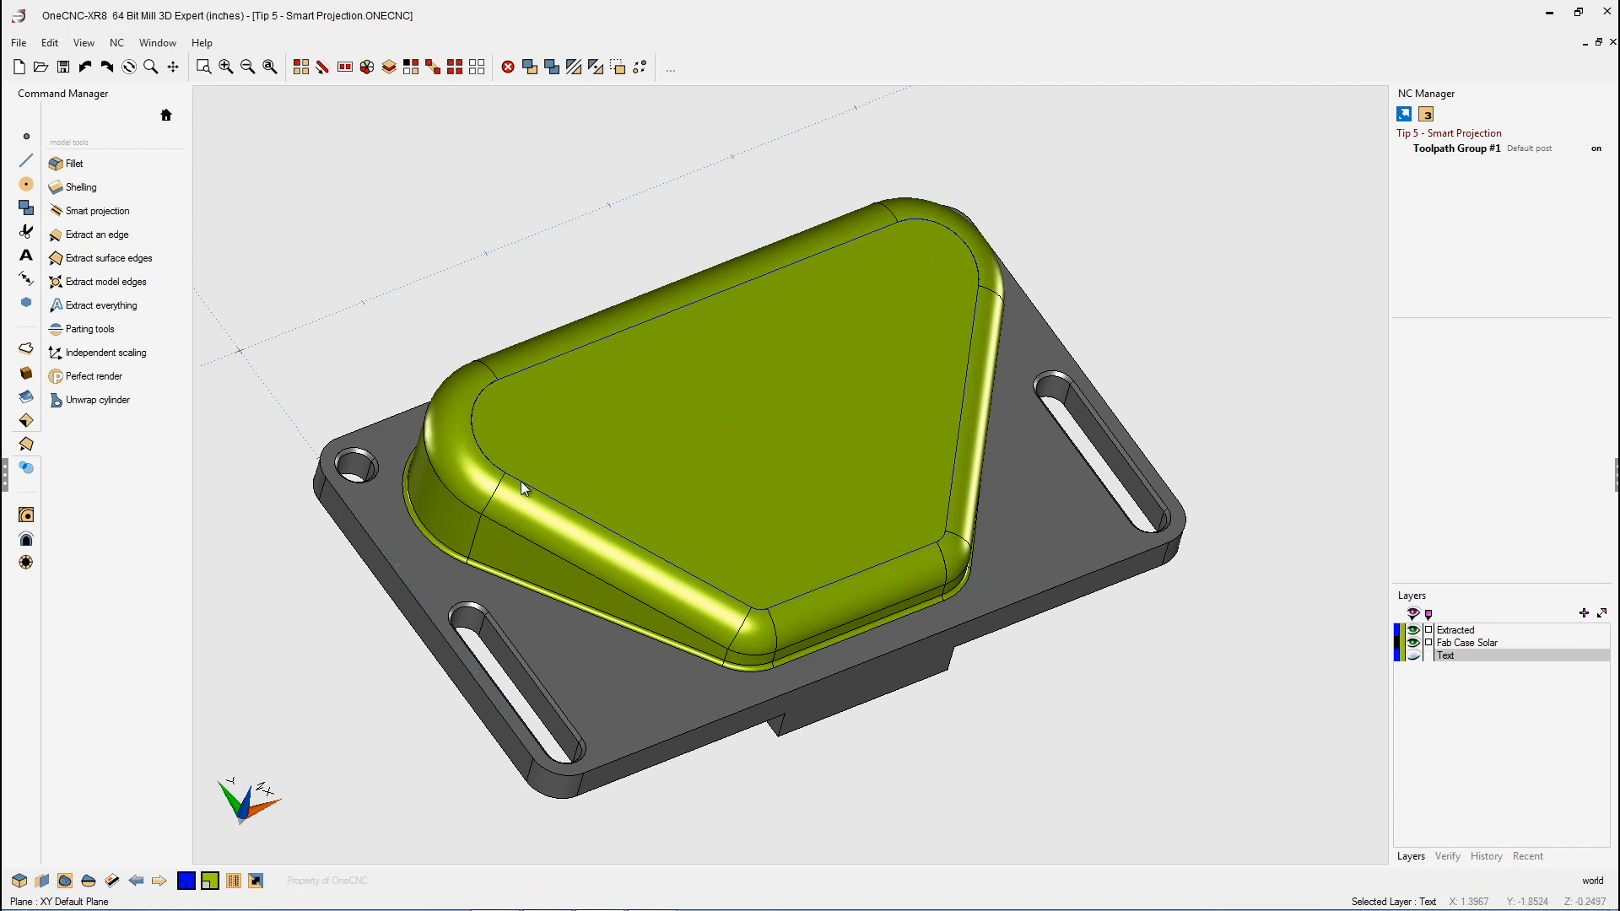
pyautogui.moveTo(690, 432)
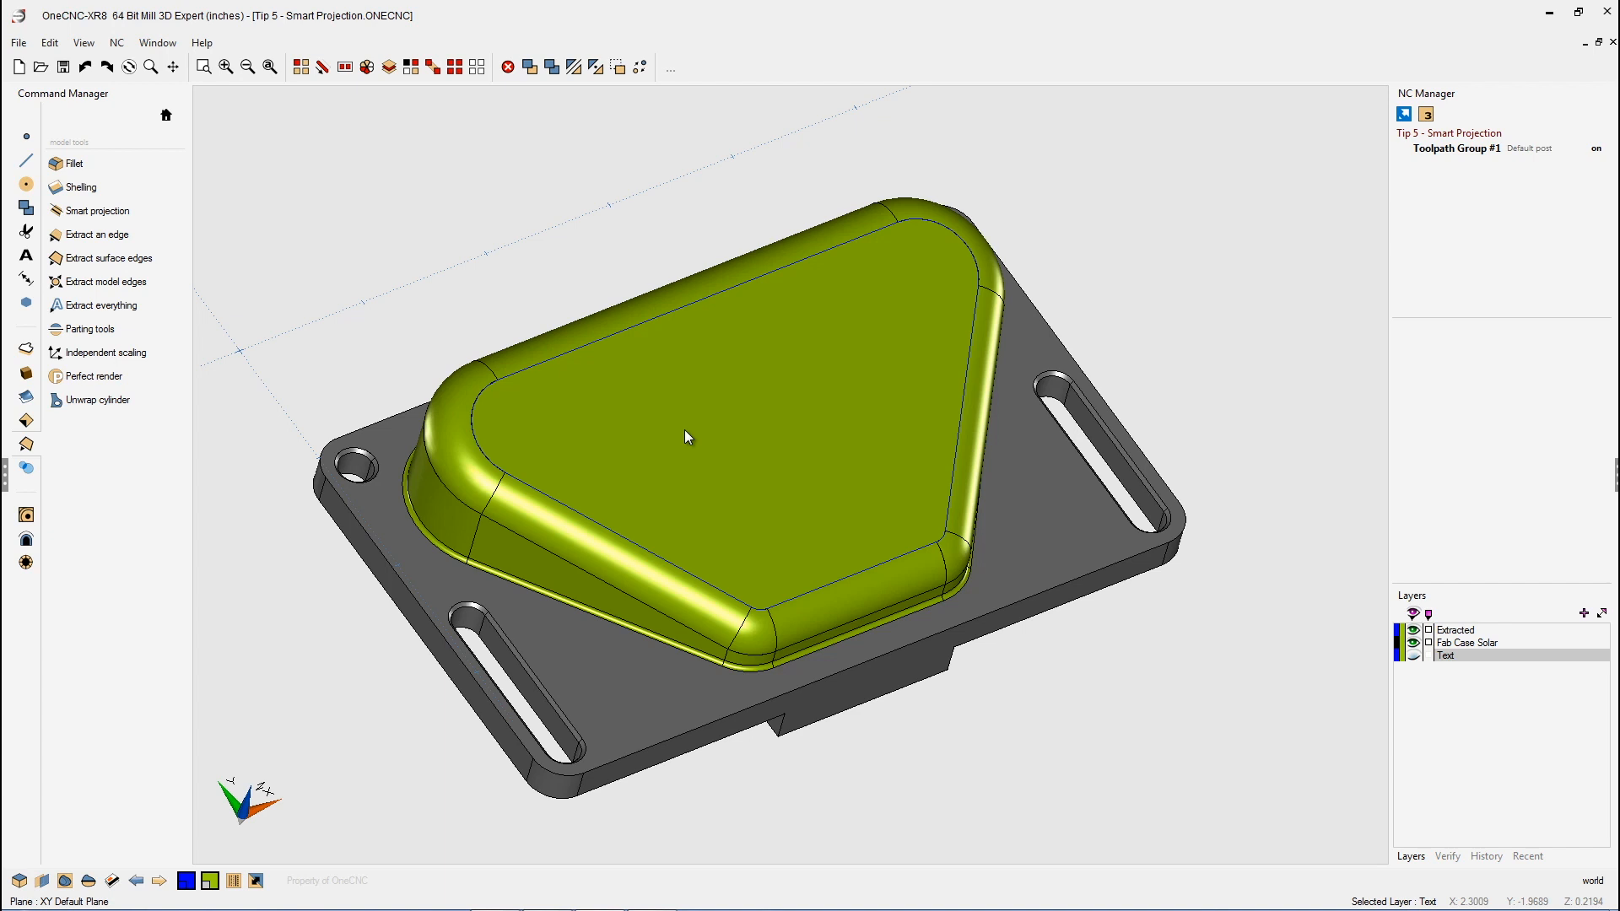
pyautogui.moveTo(694, 425)
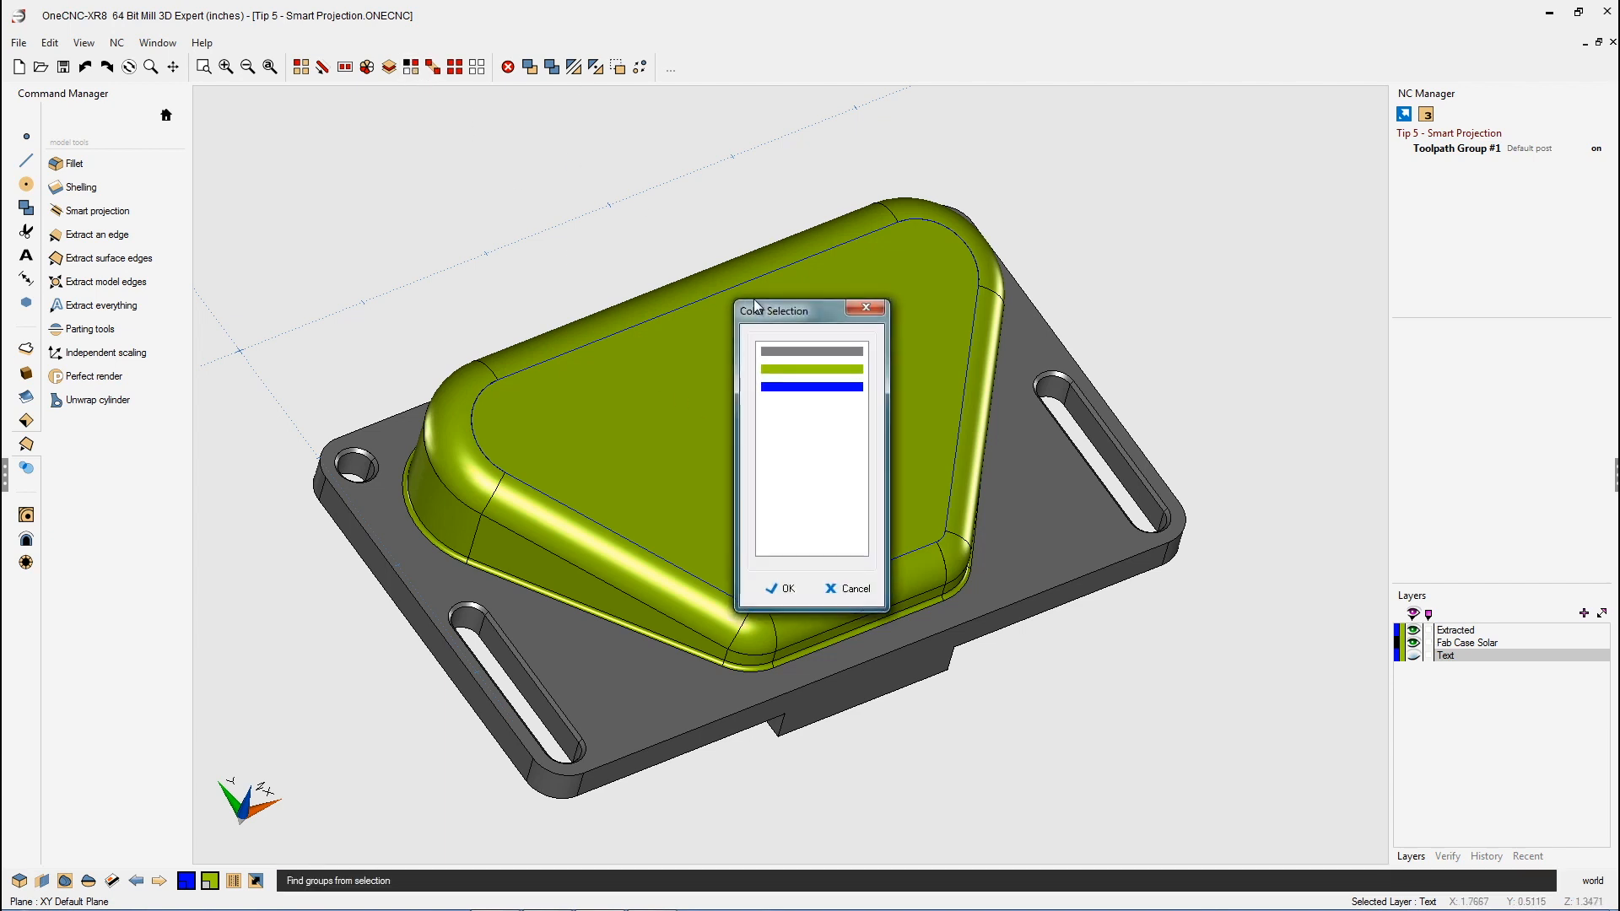
# Step: Select the extracted top-face boundary curves by their colour
pyautogui.moveTo(773, 310); pyautogui.dragTo(233, 103)
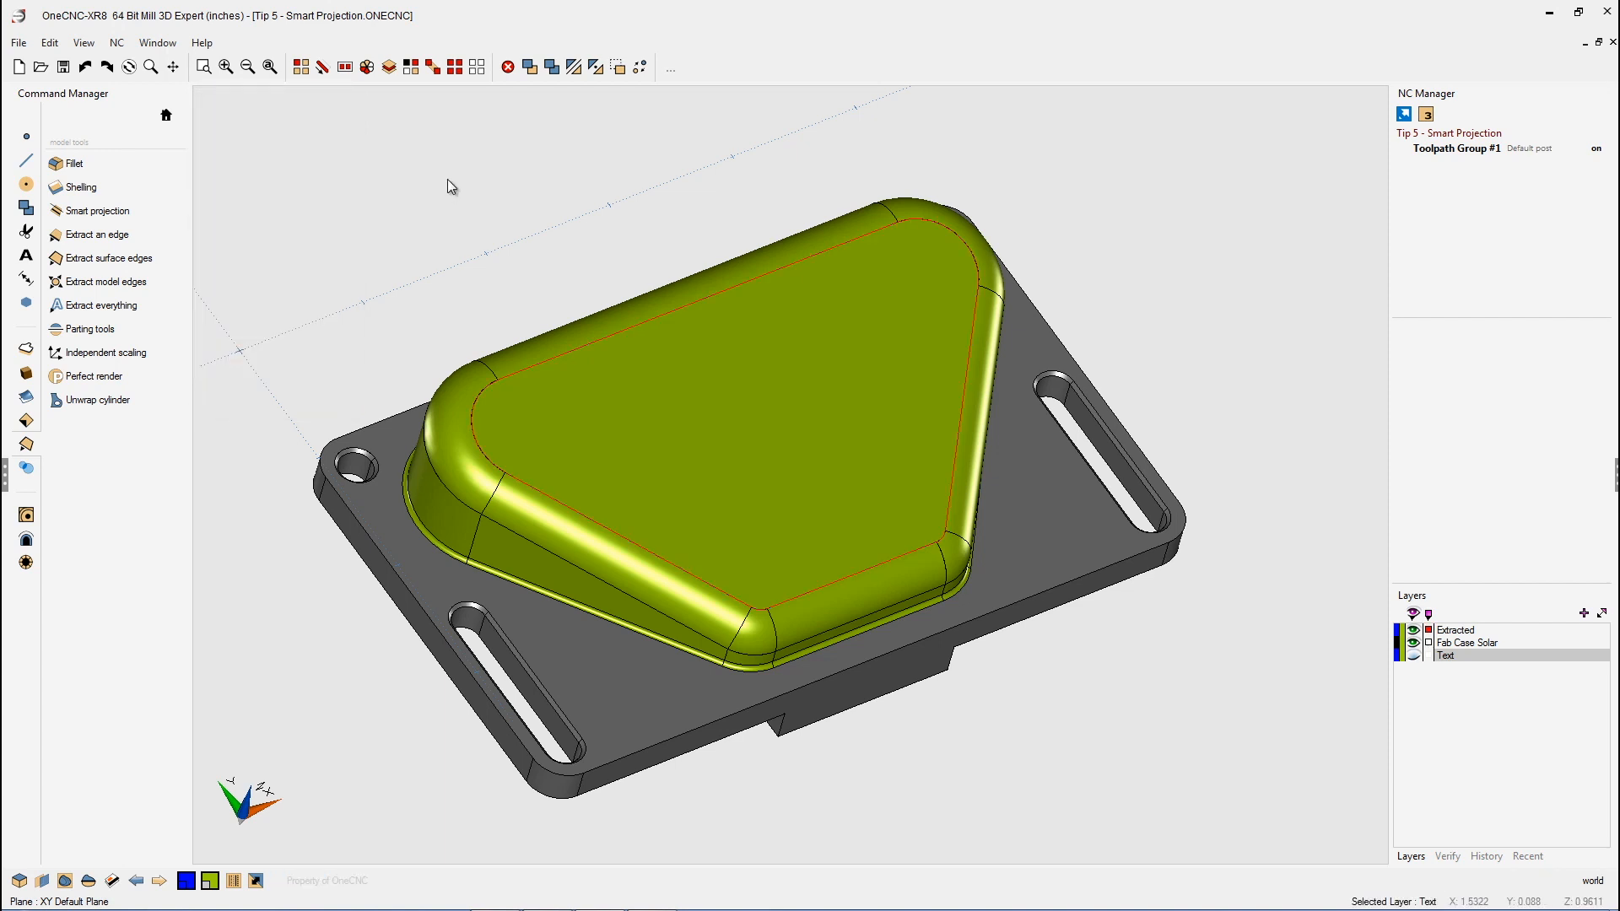
pyautogui.moveTo(301, 157)
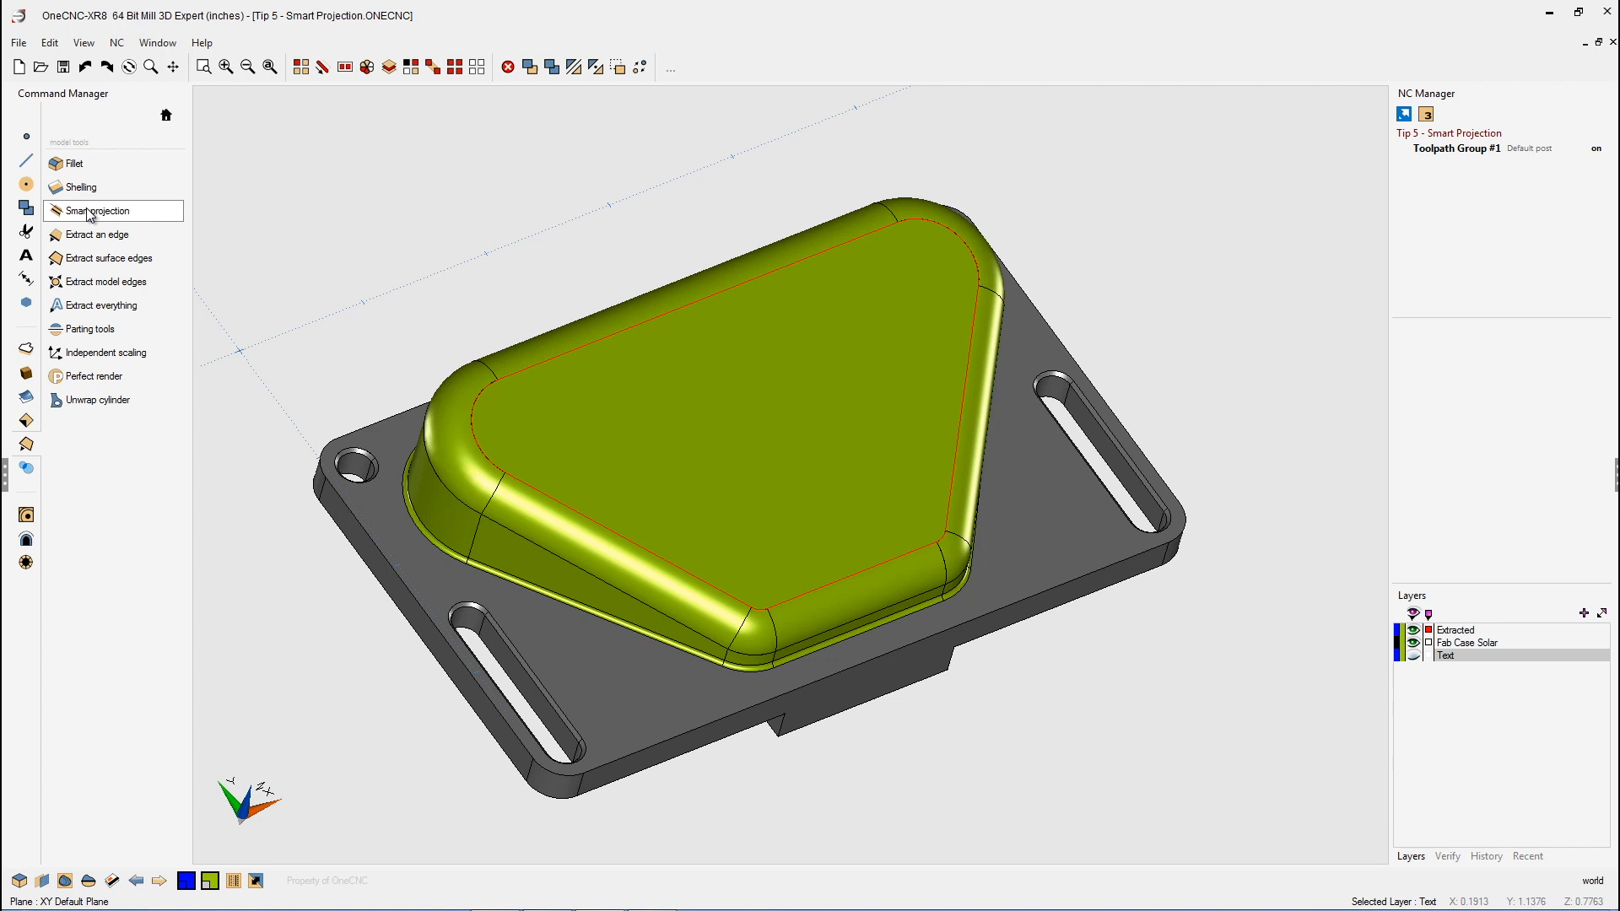
# Step: Smart-project the selected boundary flat to Z 0 and check it from above
pyautogui.click(100, 211)
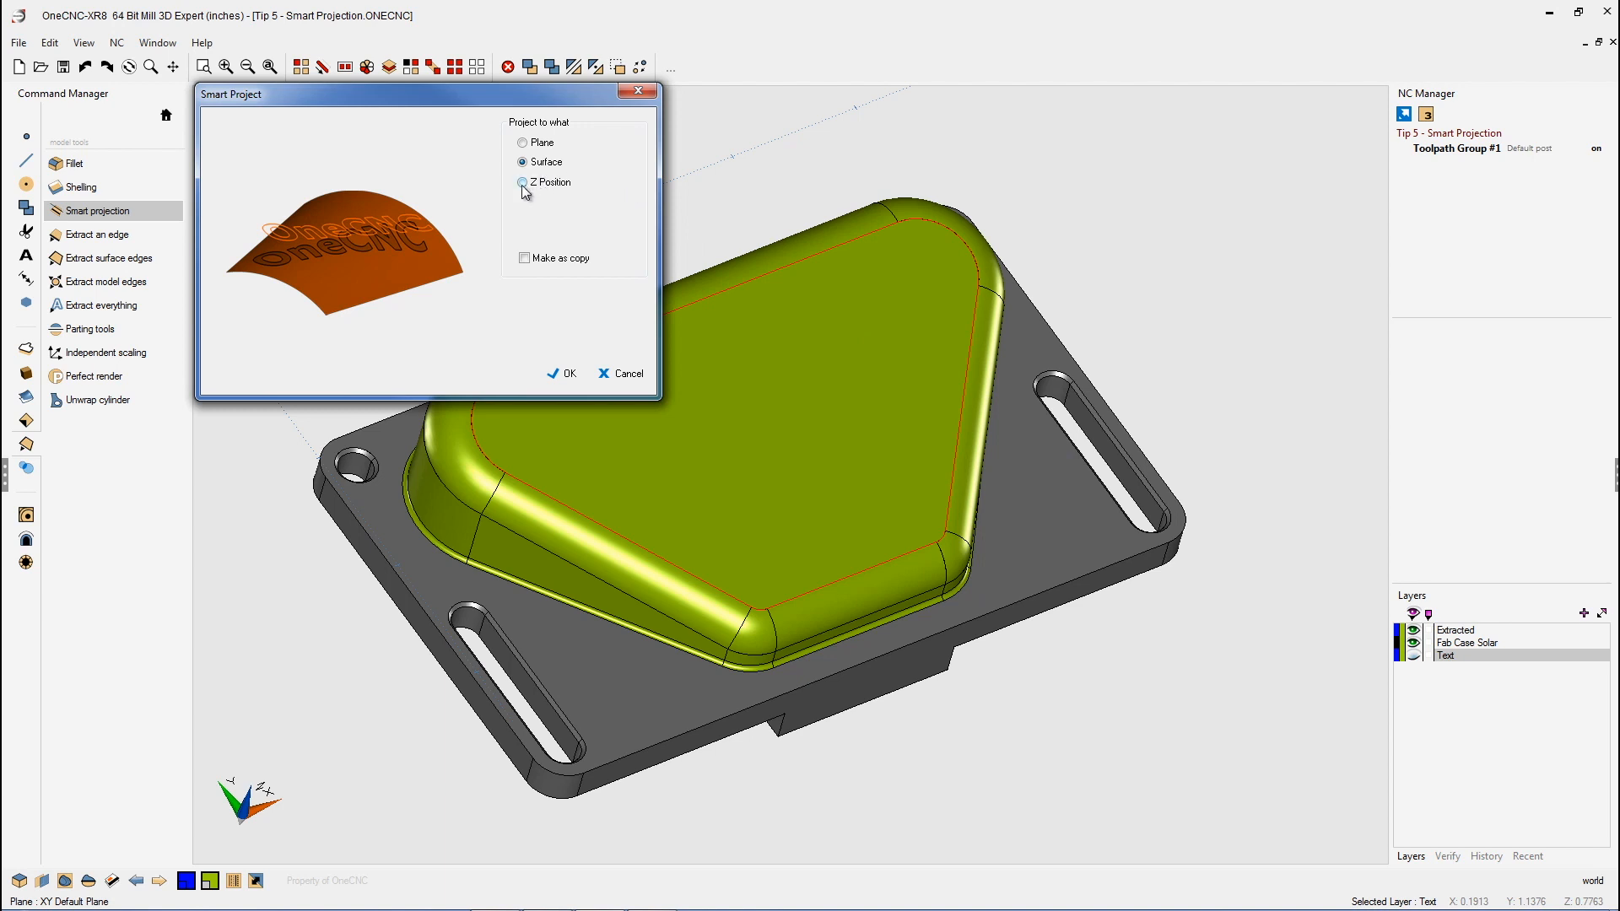
pyautogui.click(524, 182)
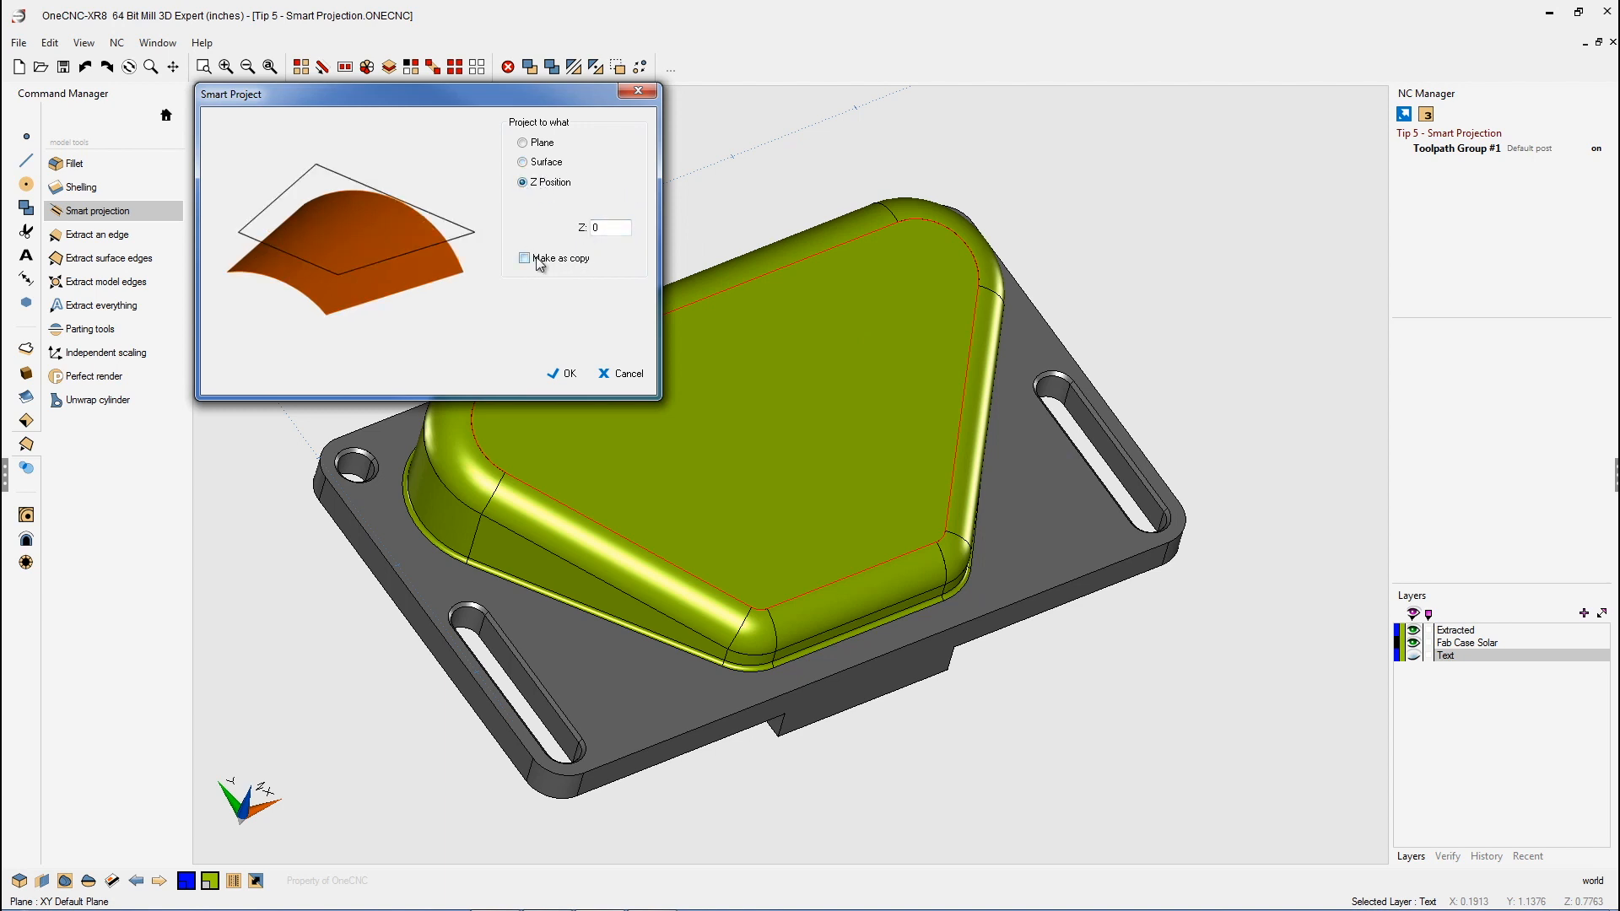
pyautogui.click(561, 373)
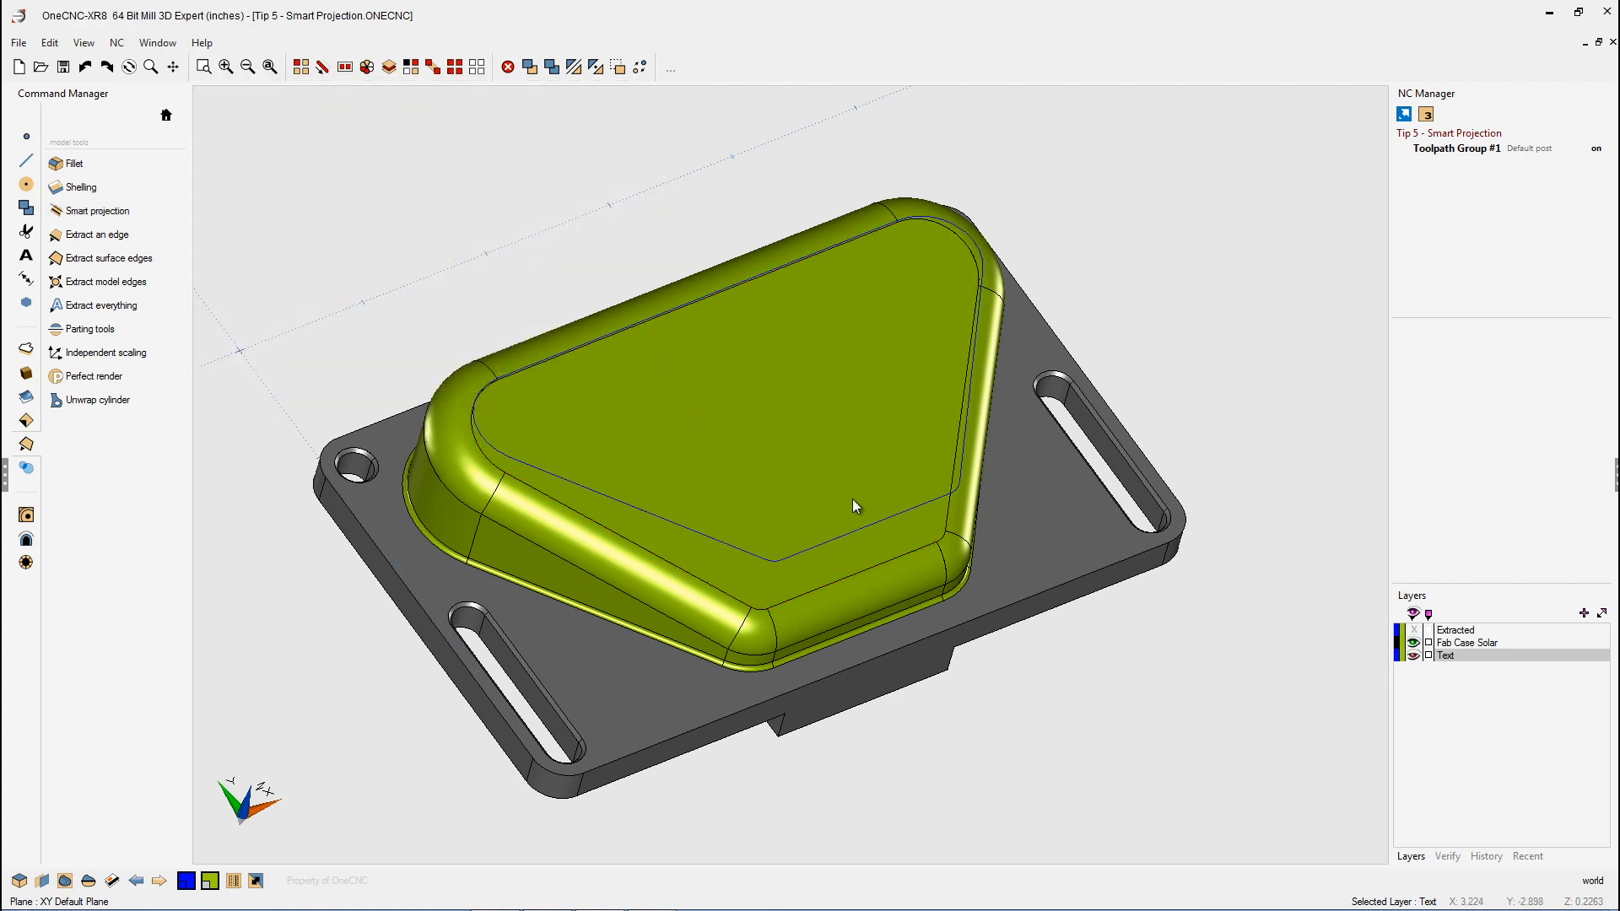
pyautogui.moveTo(852, 506); pyautogui.dragTo(990, 377)
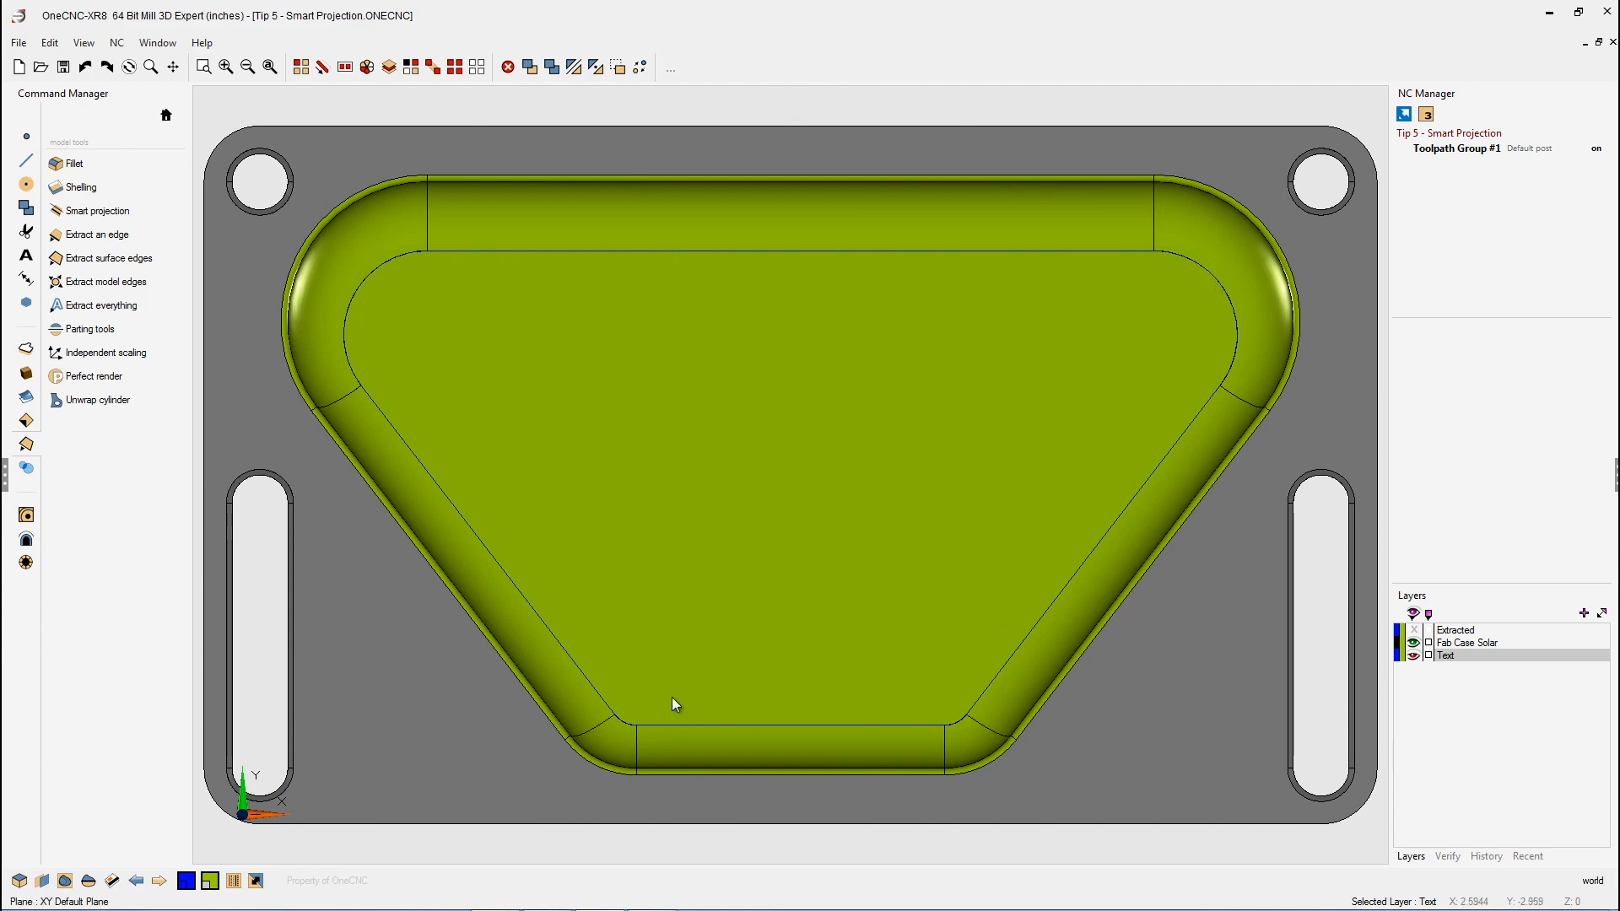
pyautogui.moveTo(672, 702); pyautogui.dragTo(795, 439)
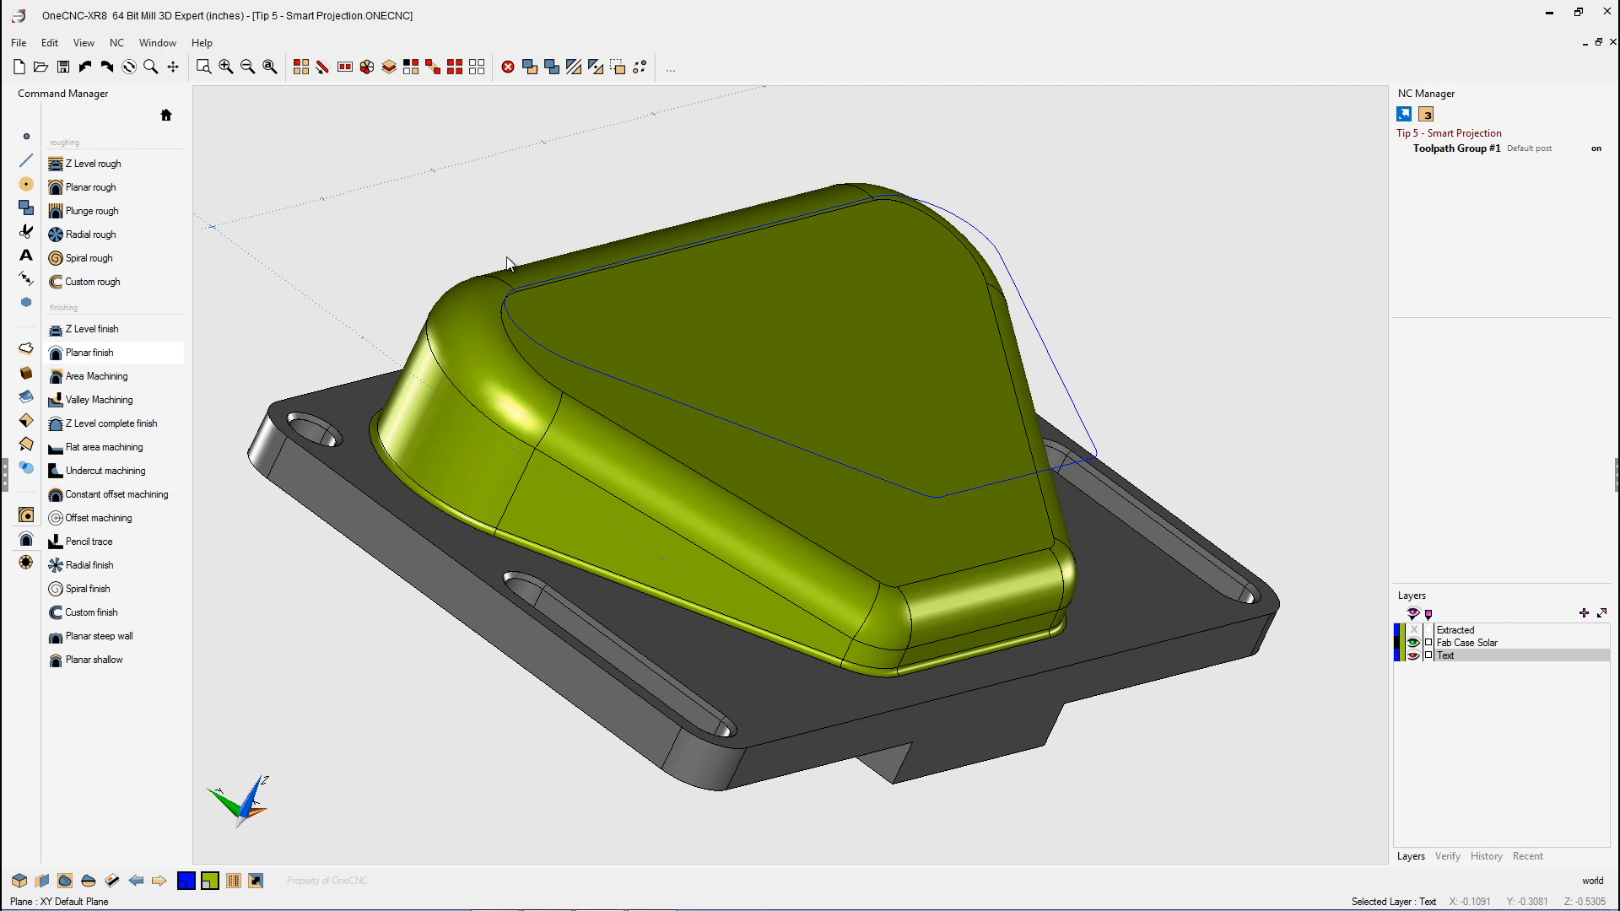
# Step: Create 1:Planar Finish with the 0.375-inch ball mill inside the projected boundary
pyautogui.click(91, 353)
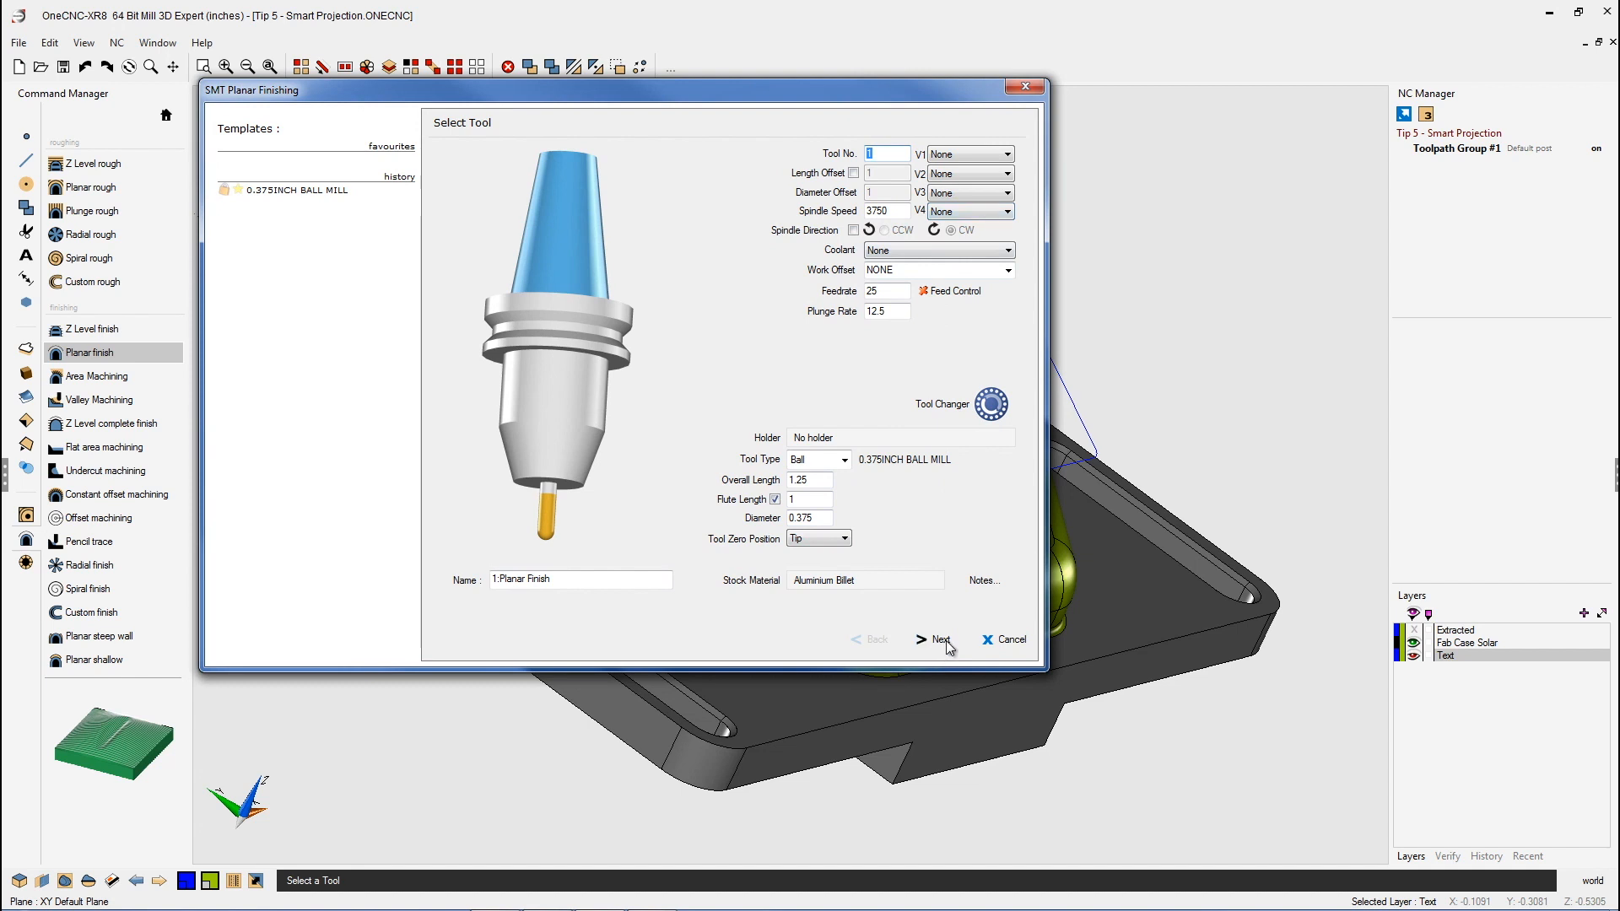
pyautogui.click(934, 639)
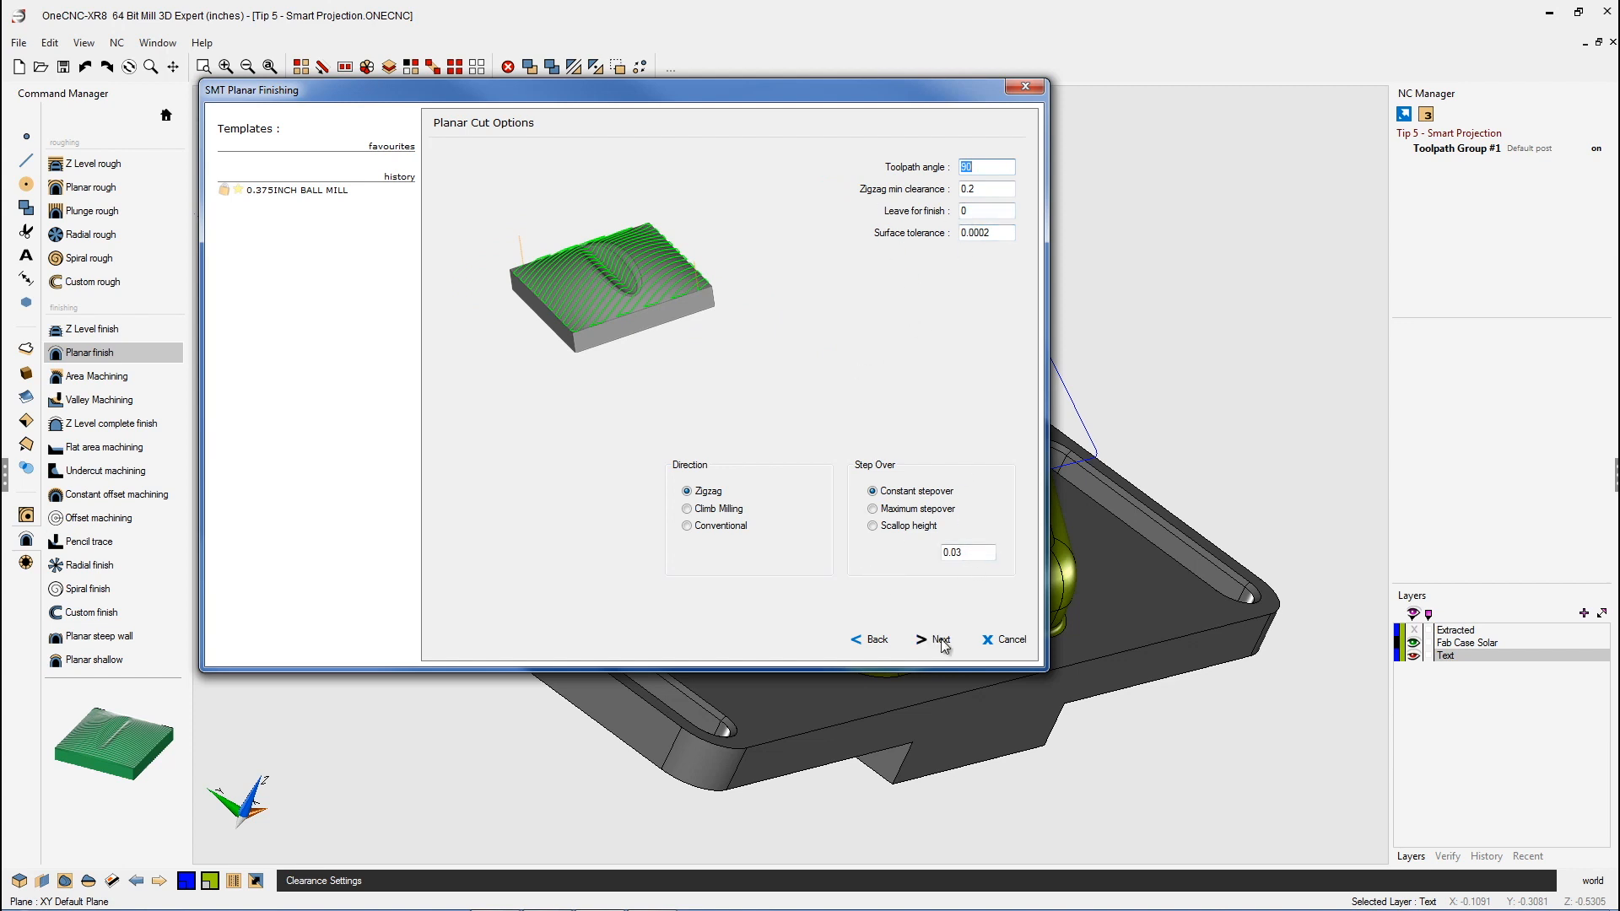
pyautogui.click(931, 640)
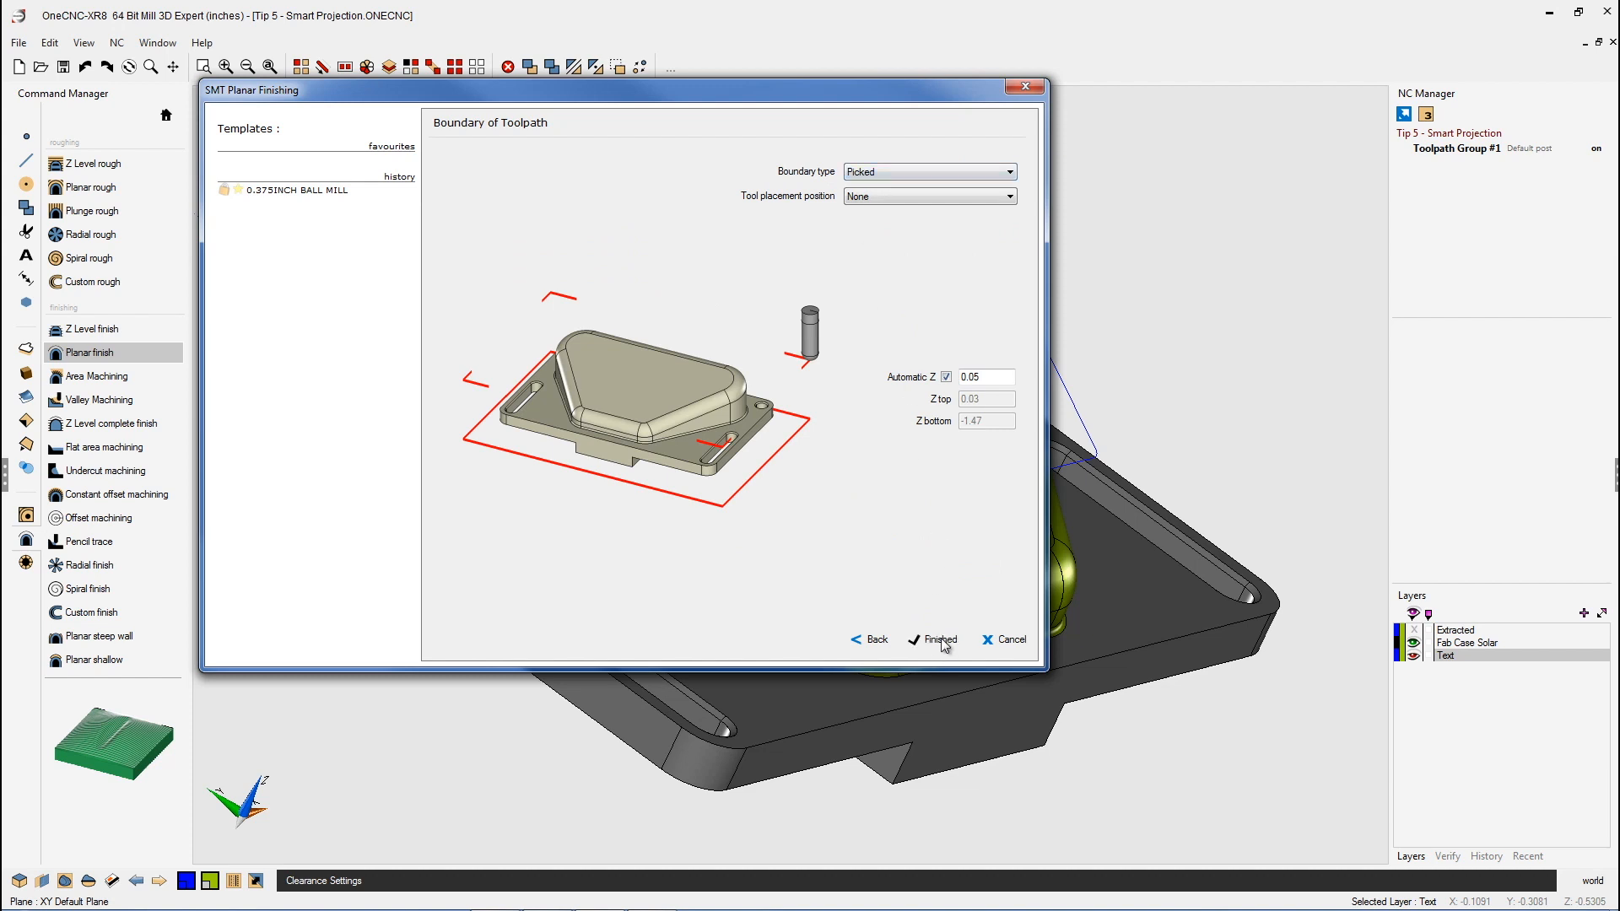
pyautogui.click(933, 639)
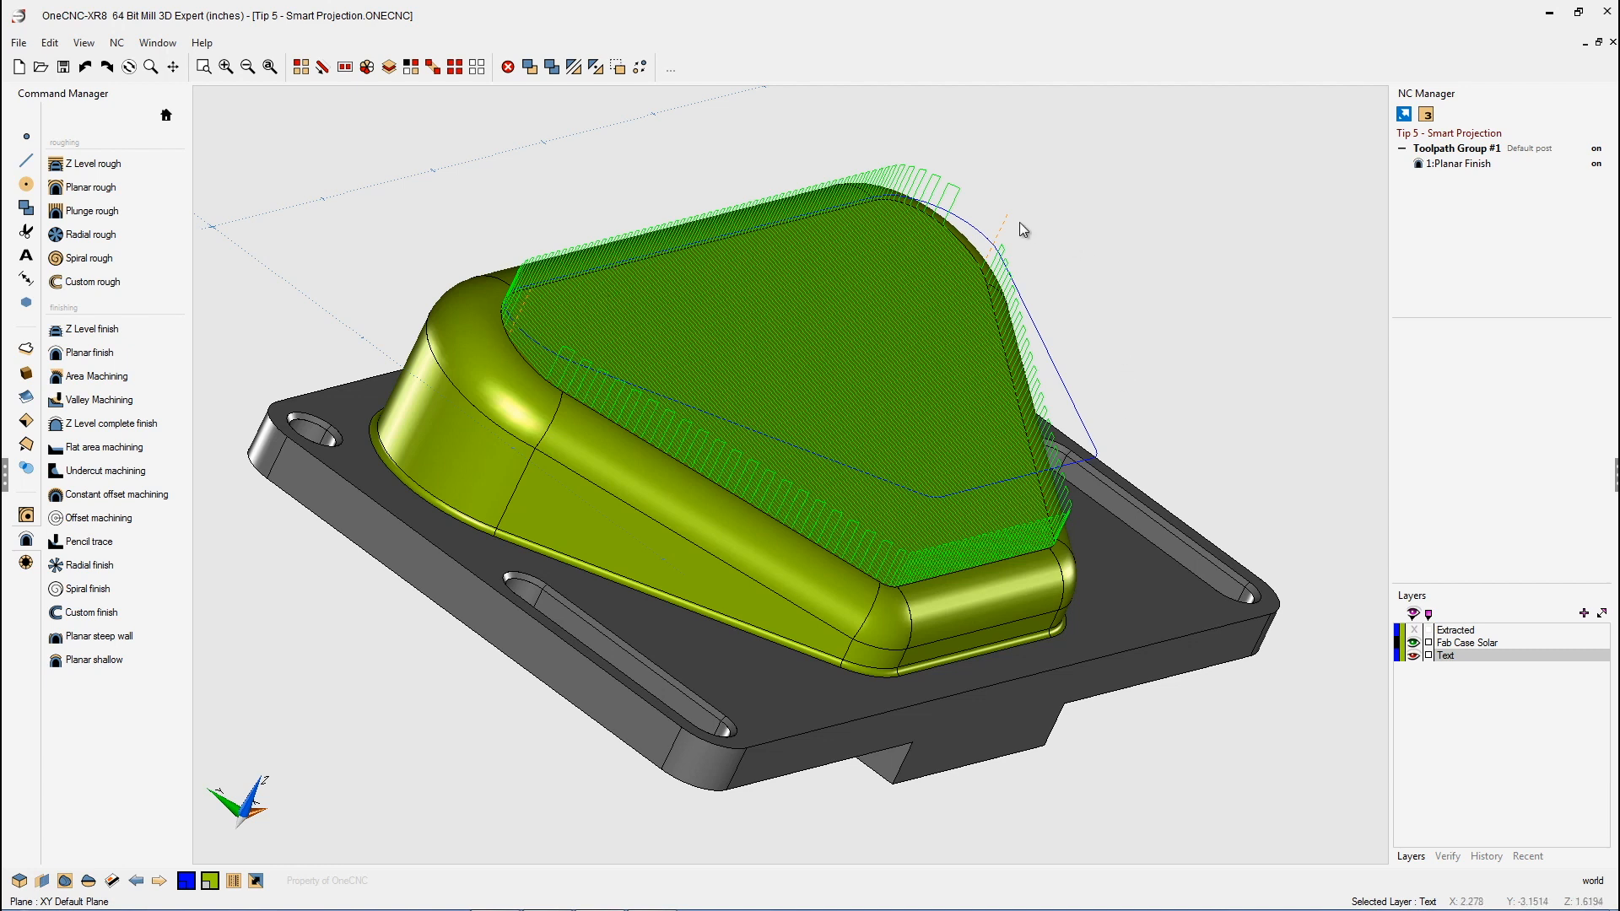
pyautogui.moveTo(986, 293)
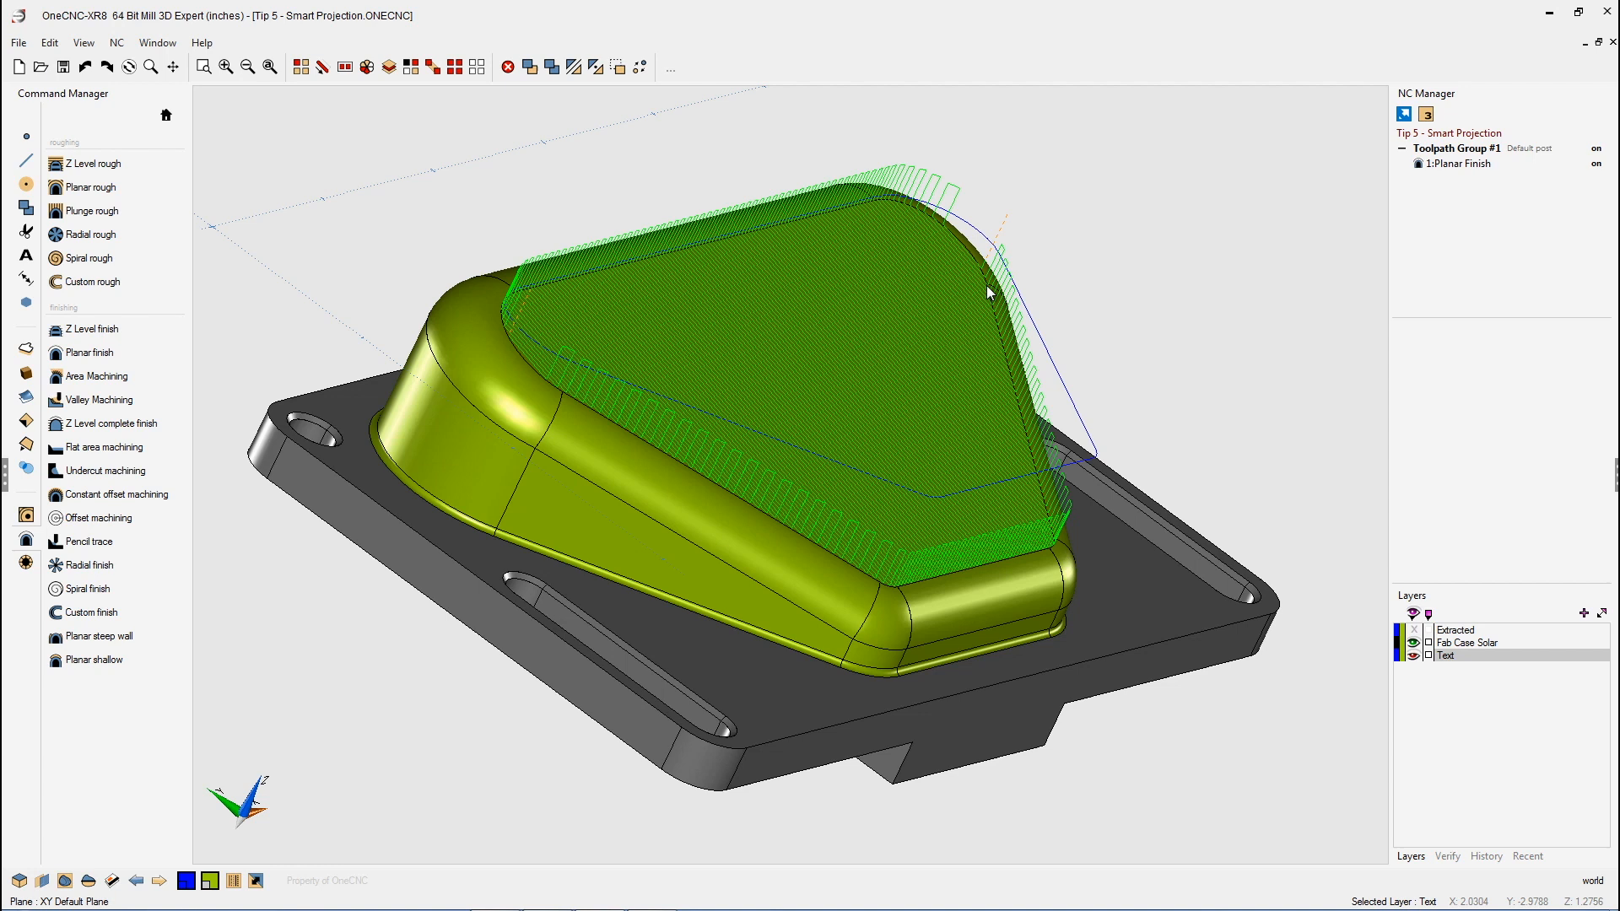
pyautogui.moveTo(894, 395)
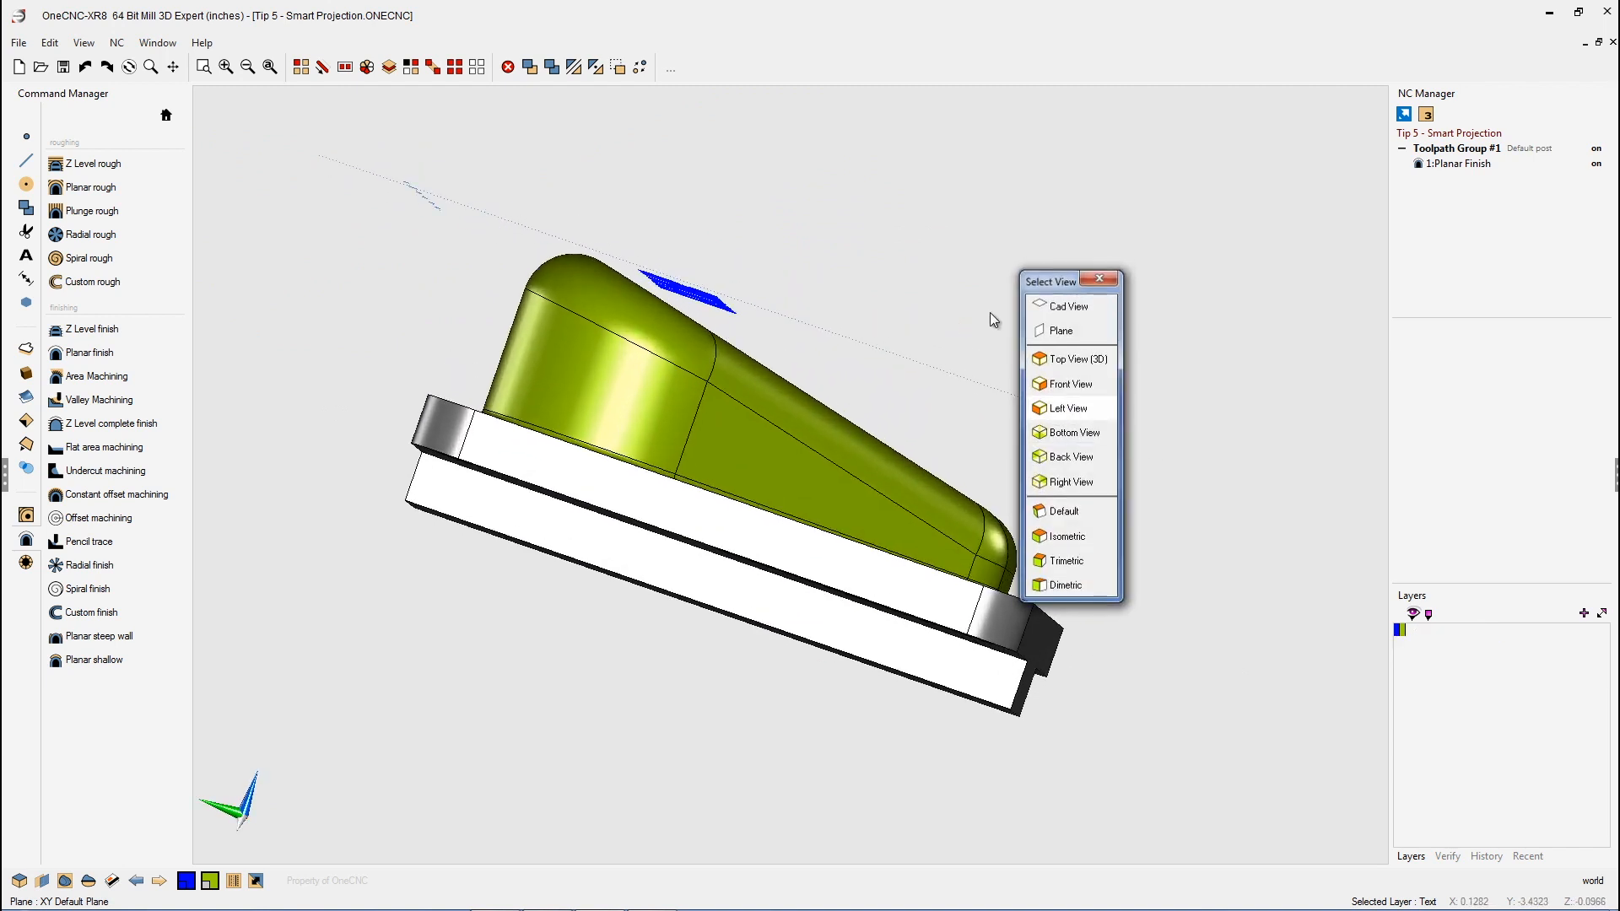
# Step: Switch to isometric, zoom in, and display the SOLAR TECH text outlines in red
pyautogui.click(1071, 383)
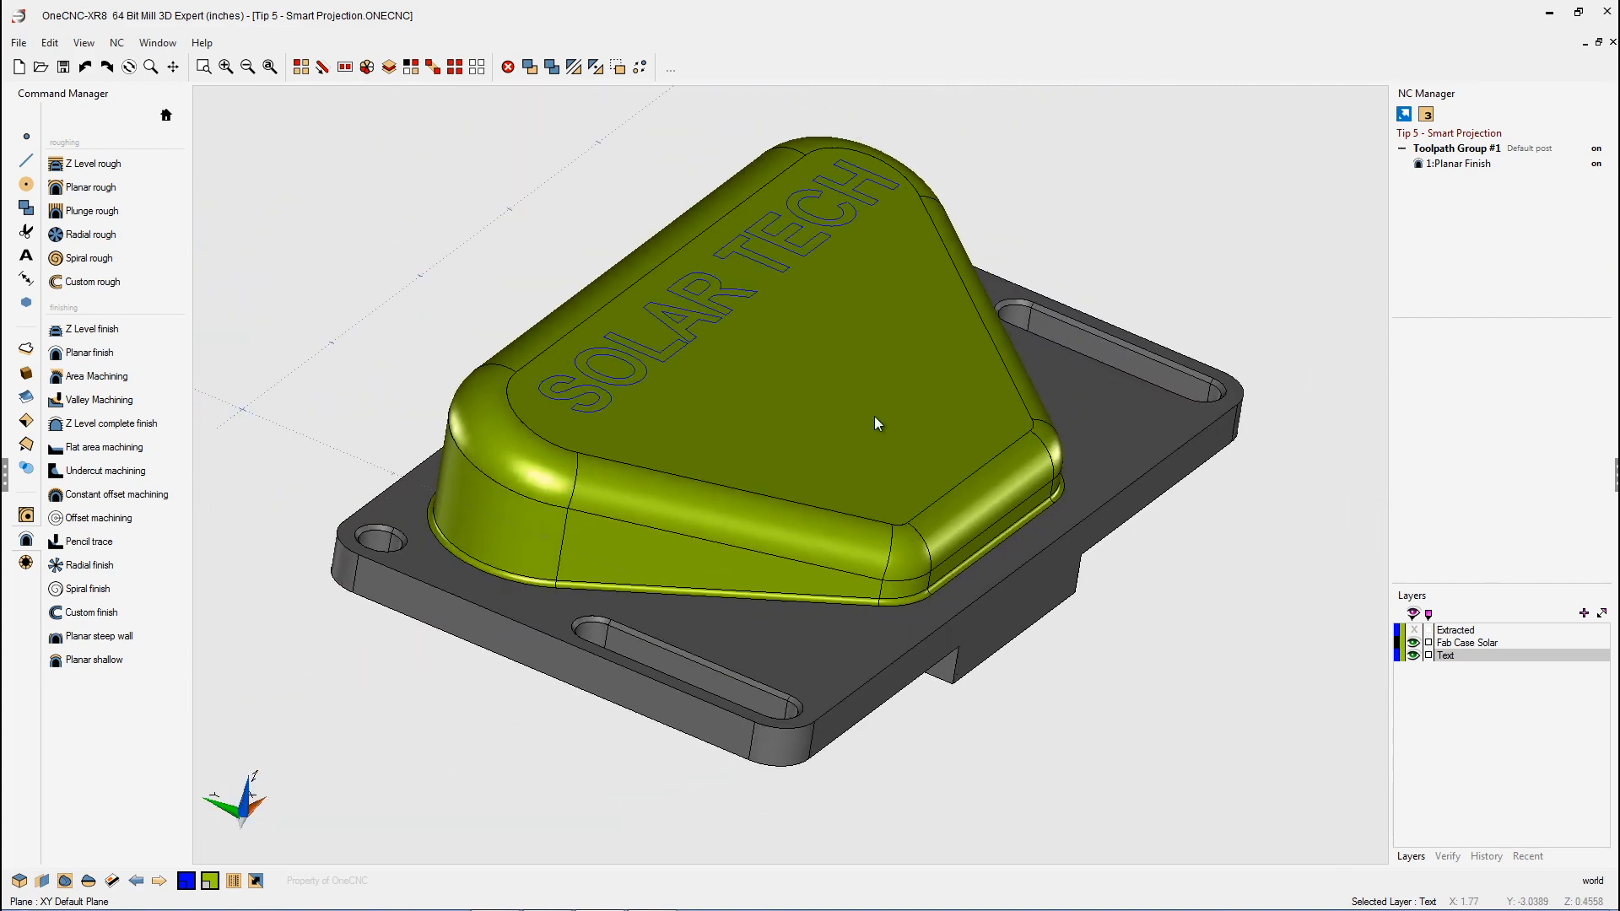
pyautogui.moveTo(879, 423); pyautogui.dragTo(862, 465)
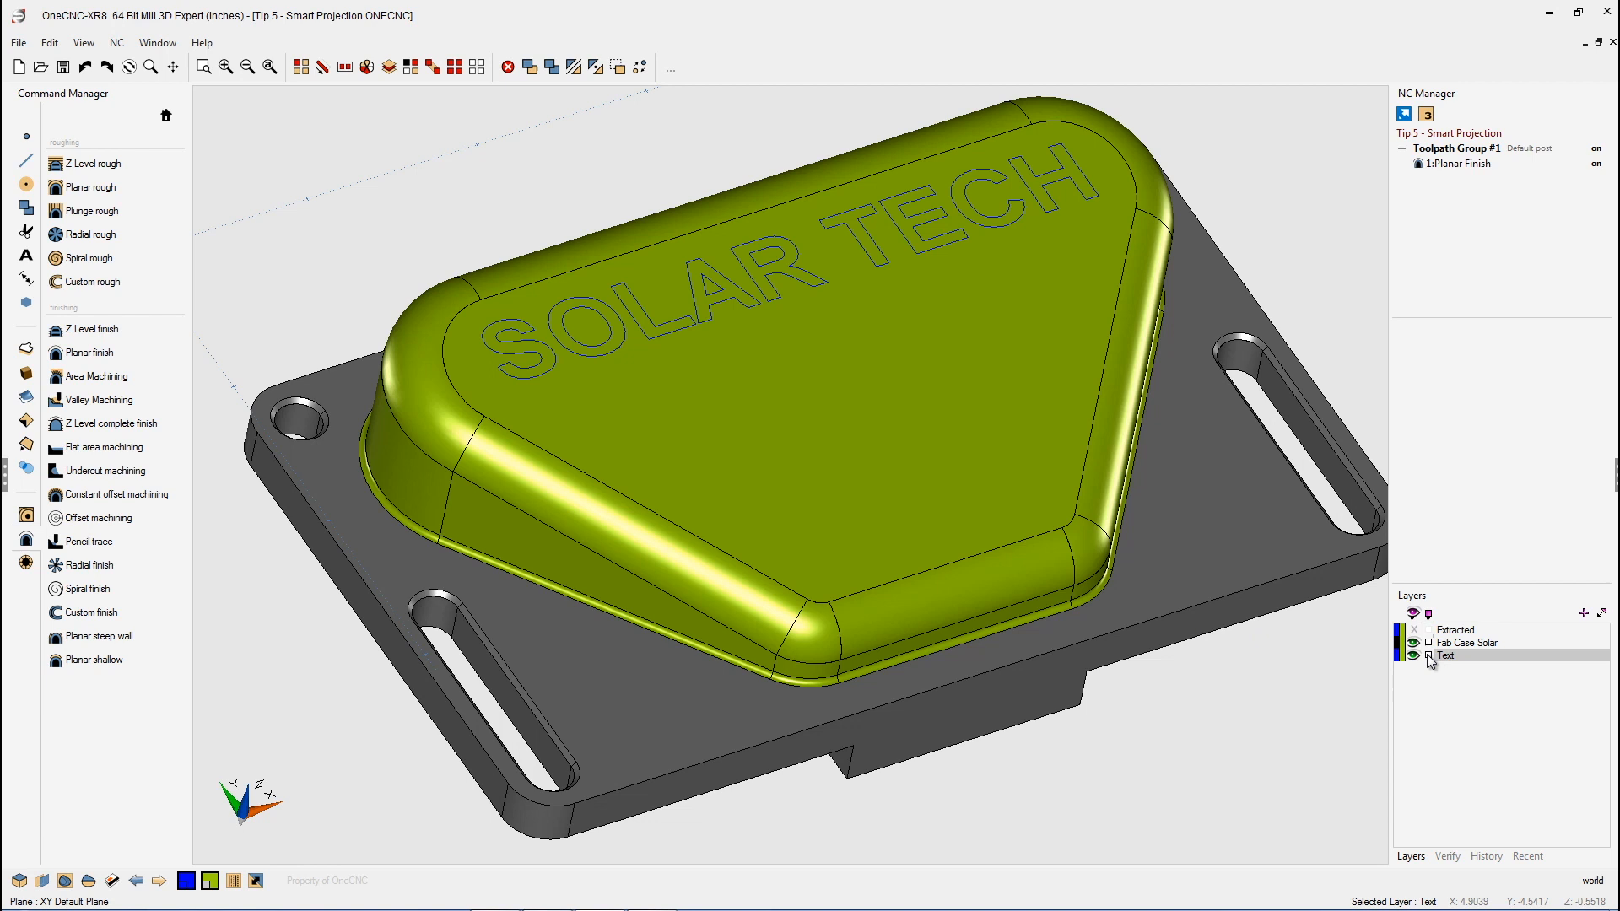
pyautogui.click(1444, 655)
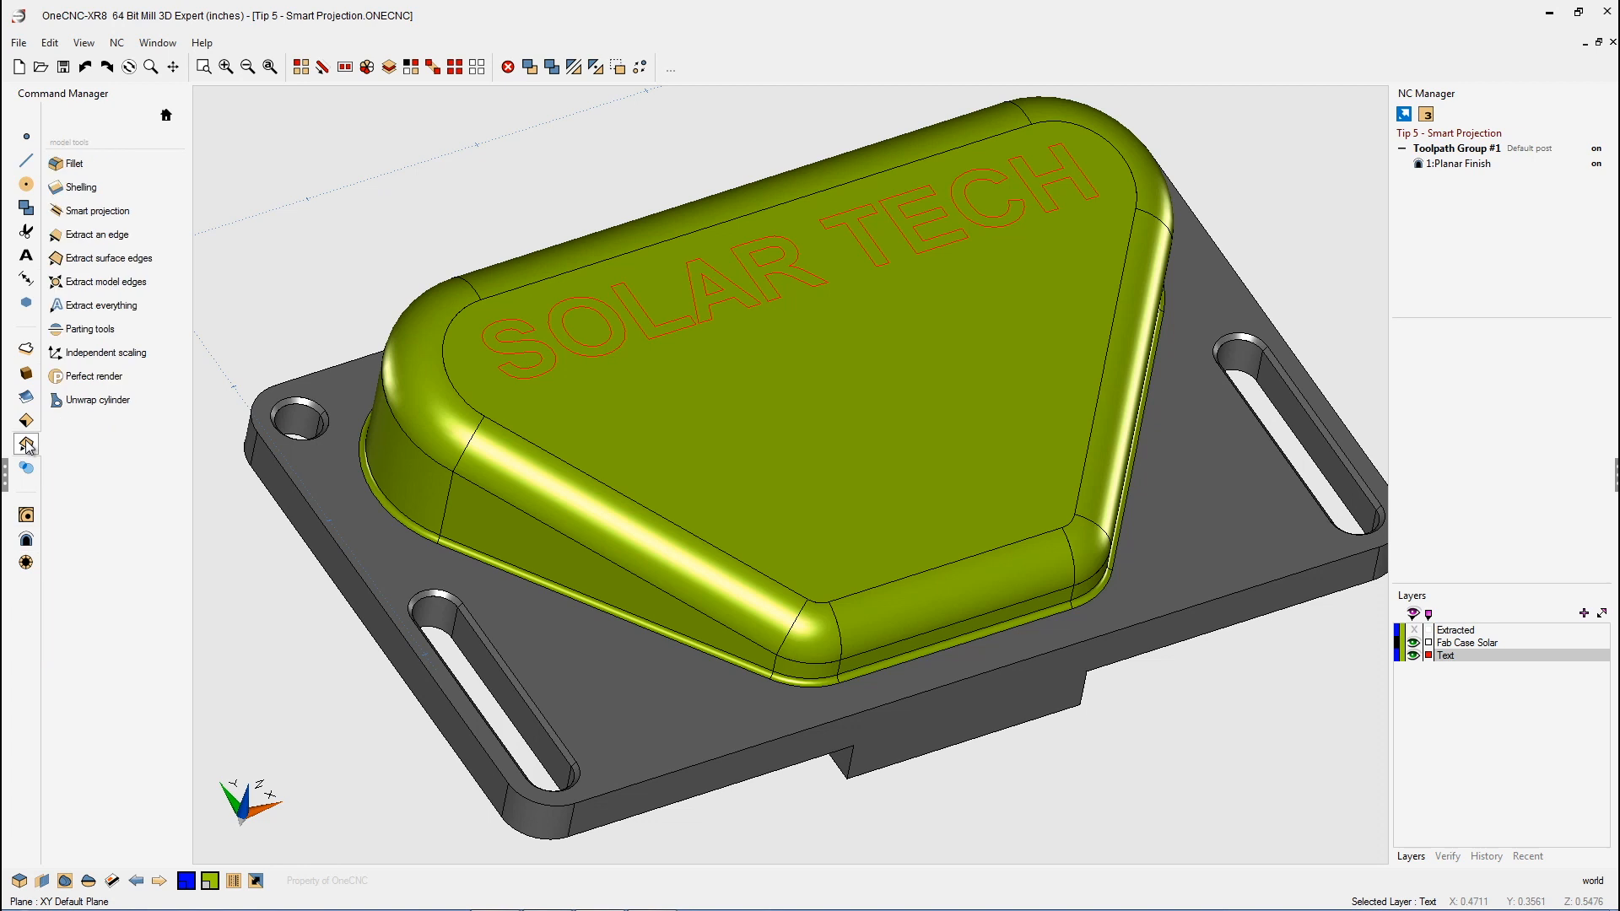
# Step: Project the SOLAR TECH outlines onto the case's curved top surface
pyautogui.click(96, 210)
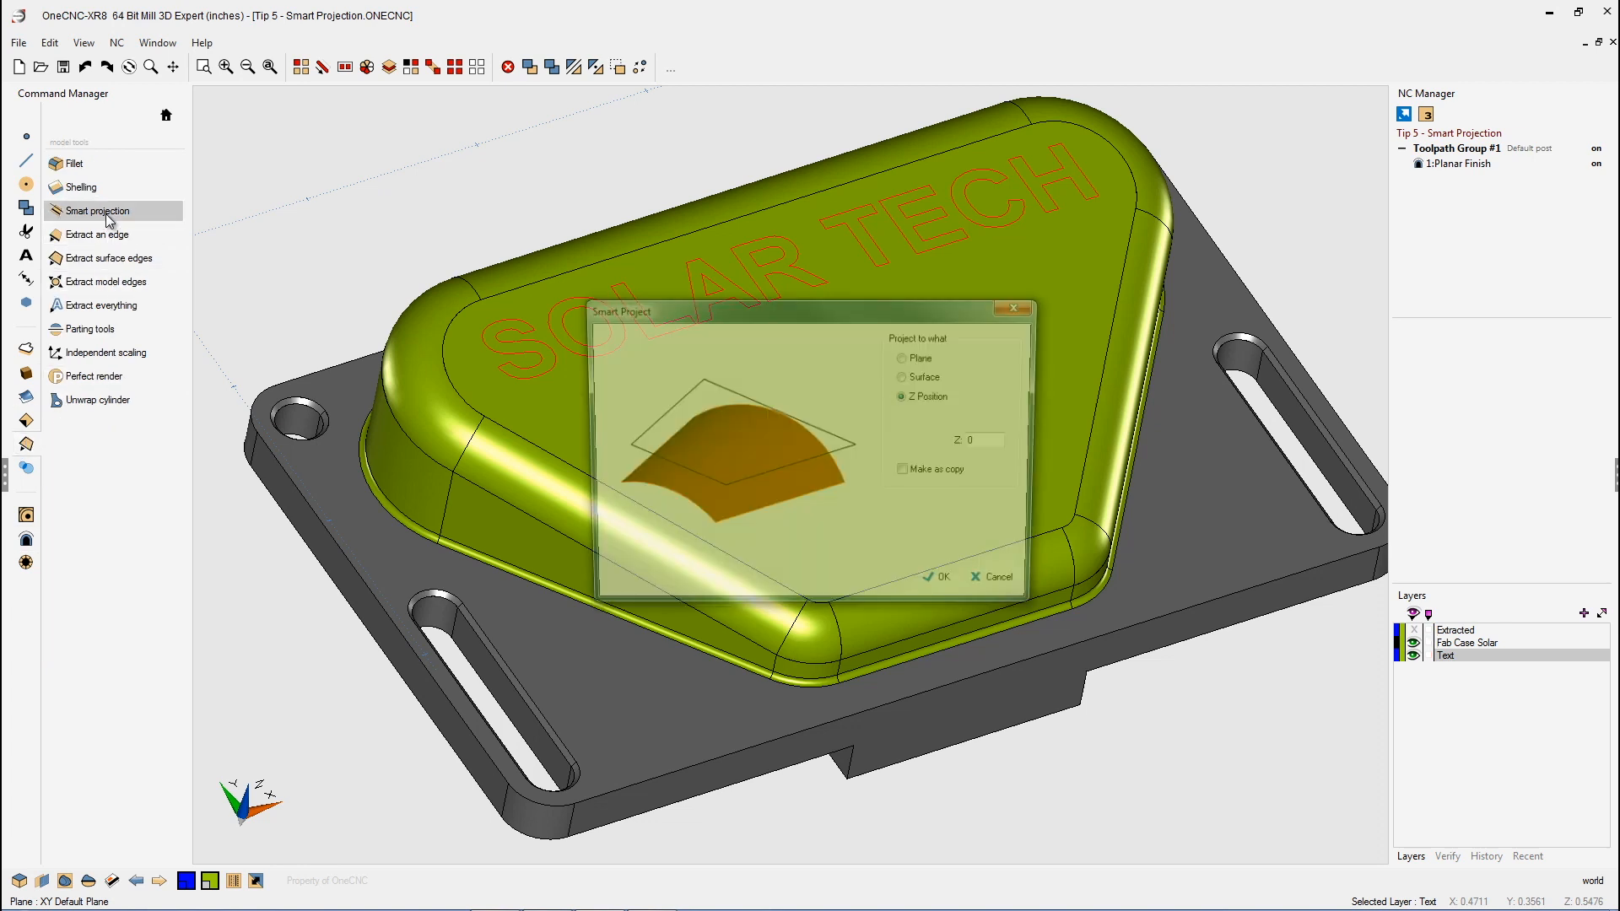
pyautogui.moveTo(621, 312); pyautogui.dragTo(782, 546)
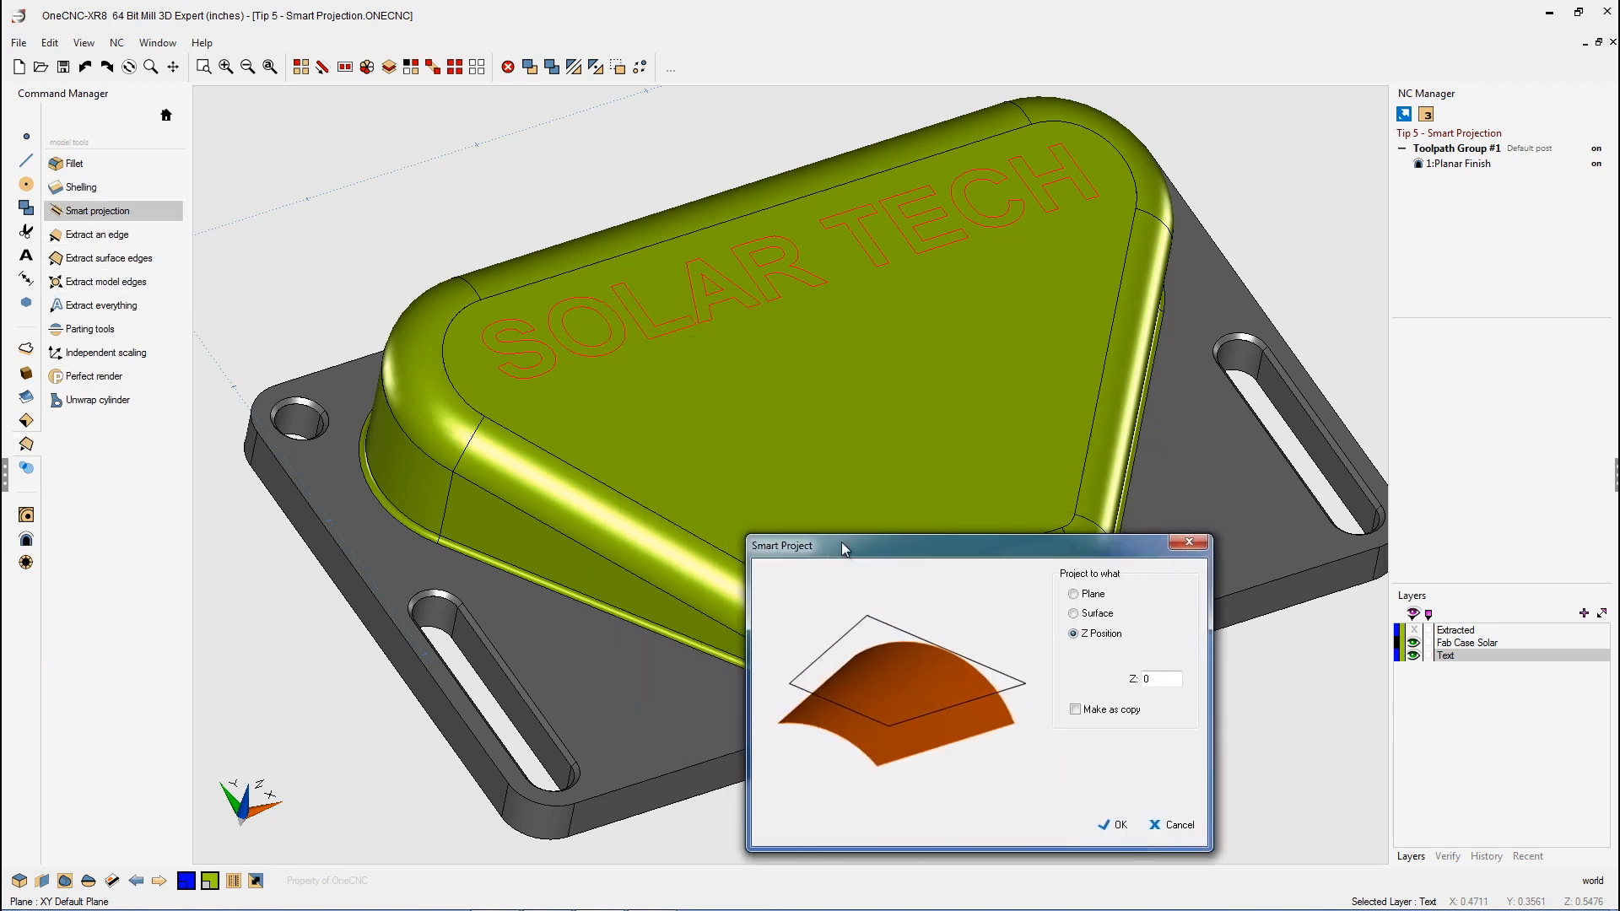
pyautogui.moveTo(842, 545); pyautogui.dragTo(938, 529)
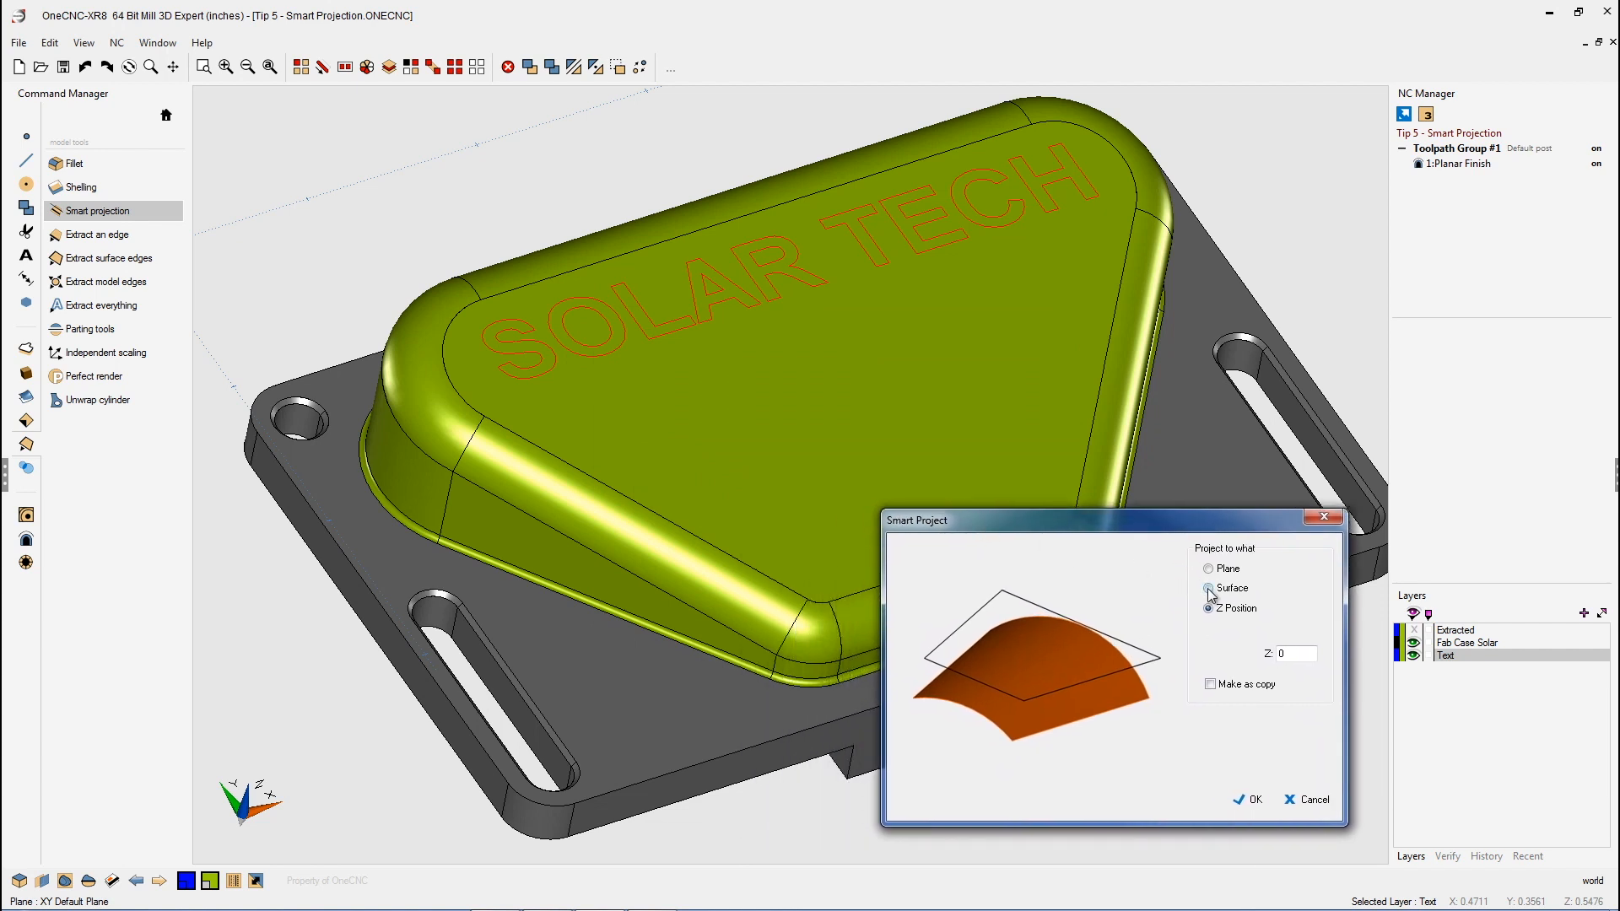
pyautogui.click(1209, 587)
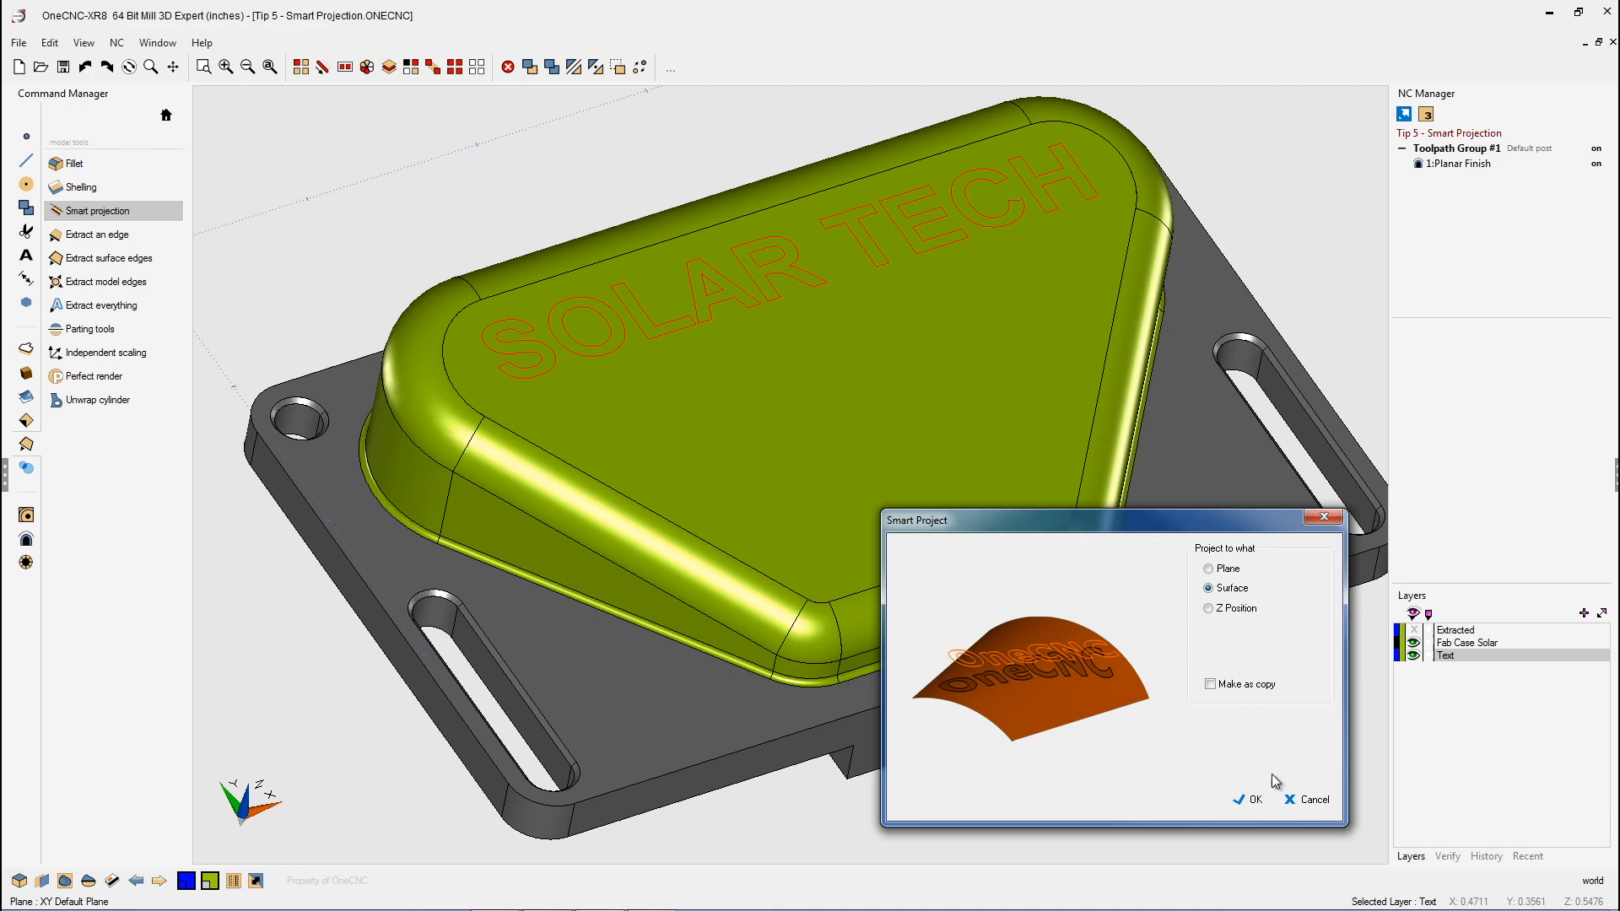
pyautogui.click(1249, 799)
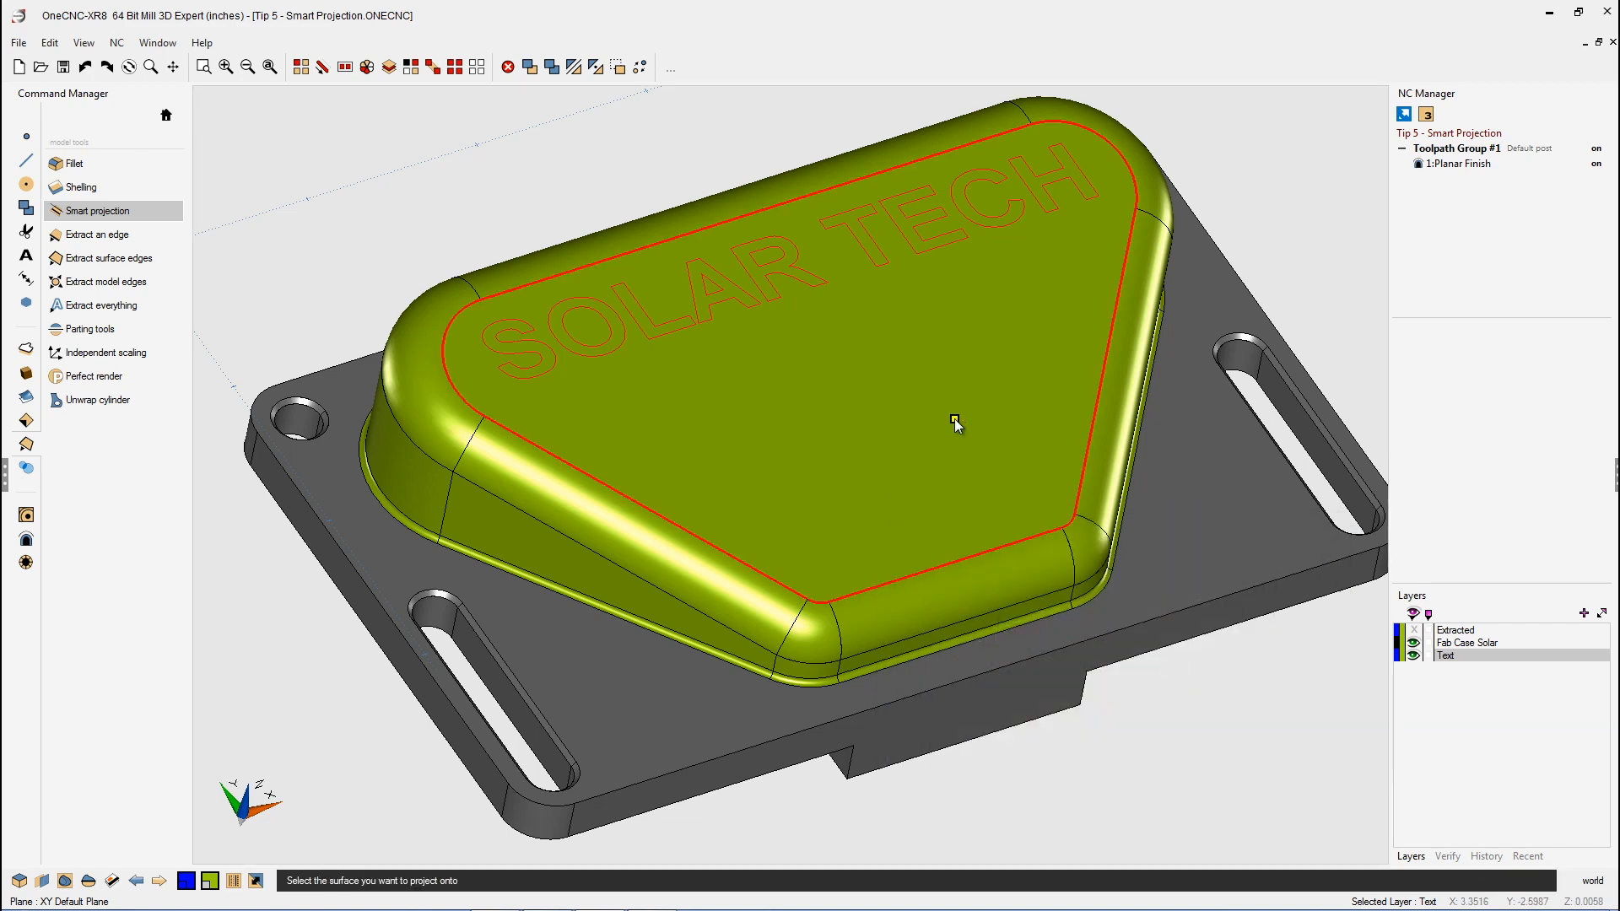
pyautogui.moveTo(956, 423); pyautogui.dragTo(875, 375)
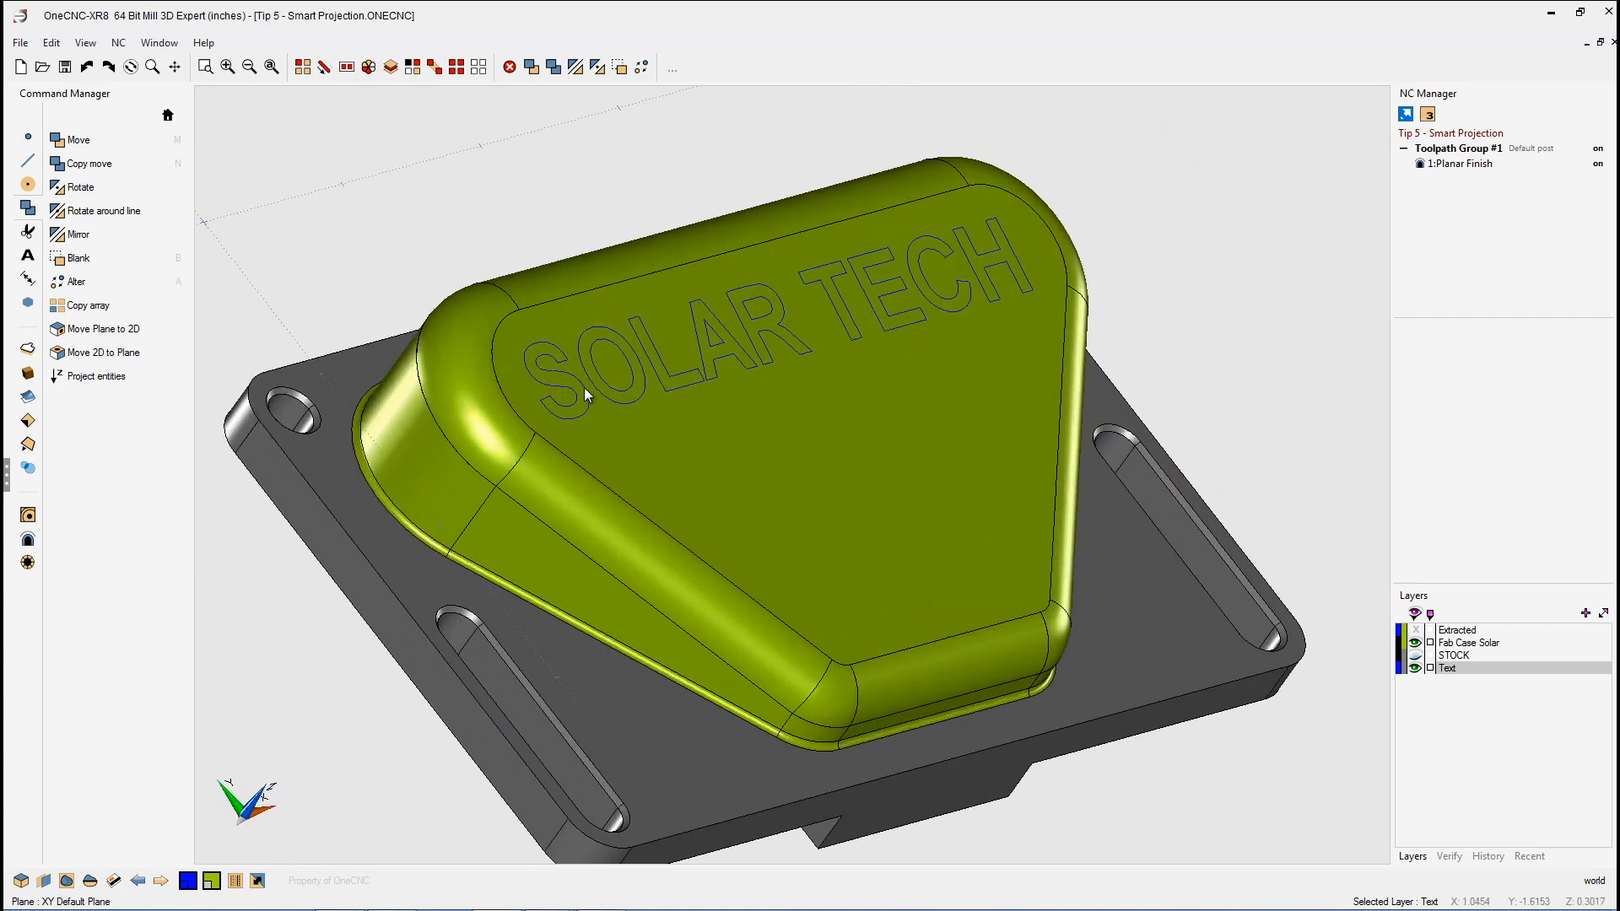
pyautogui.moveTo(894, 473)
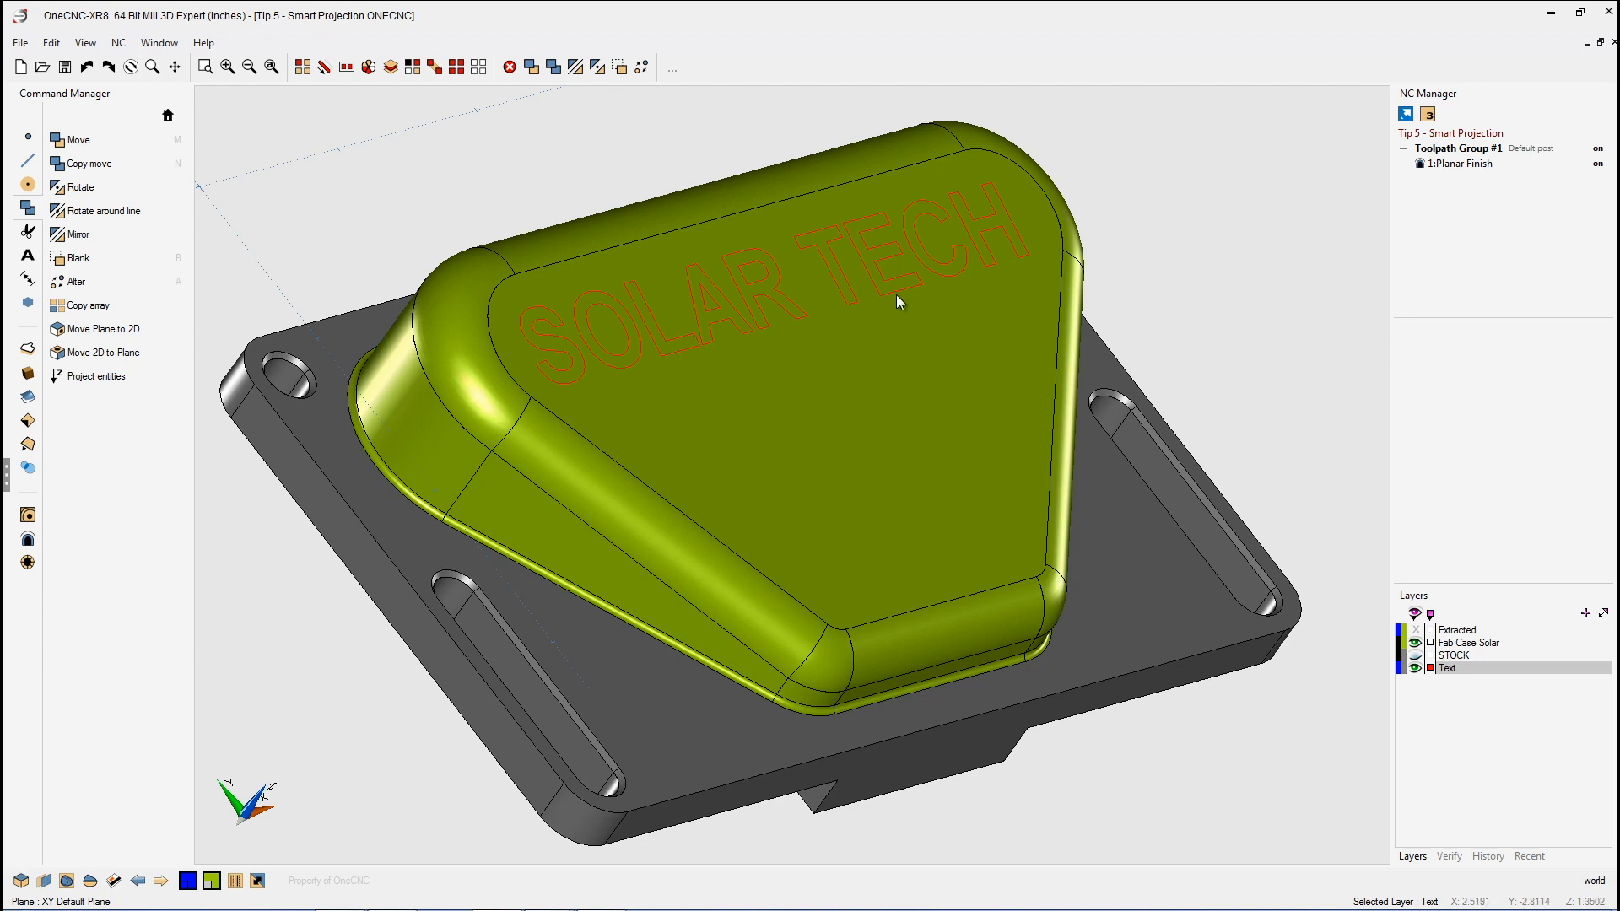
# Step: Hide the Fab Case Solar and STOCK layers, leaving only the projected text
pyautogui.click(530, 67)
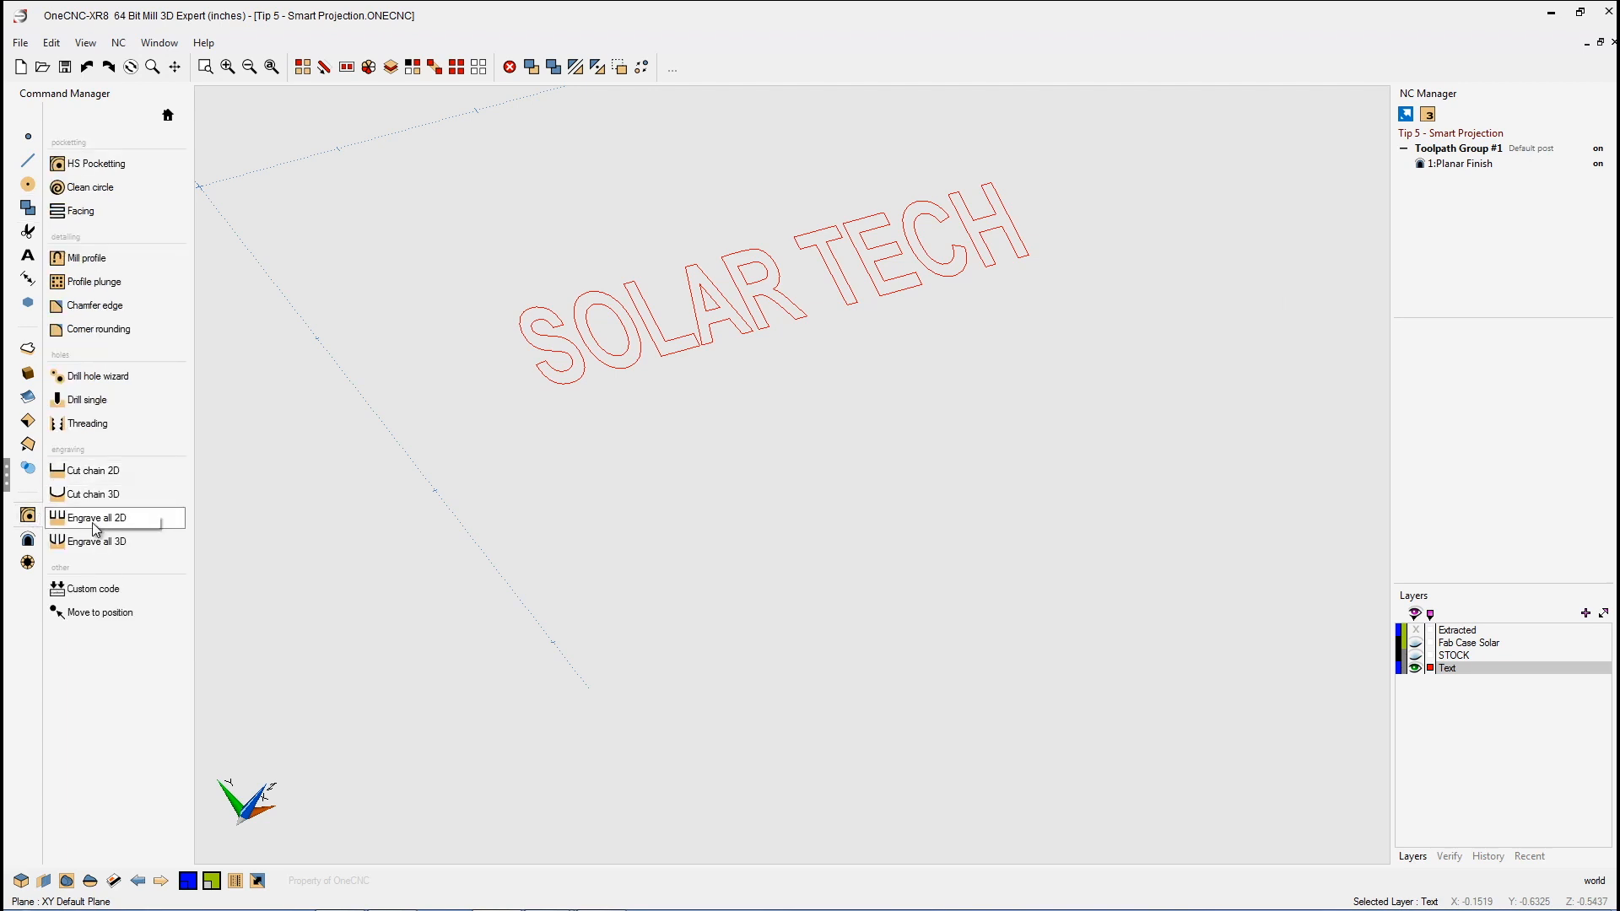
# Step: Add 2:Cut All 3D engraving using the 0.125-inch ball mill and no approach style
pyautogui.click(96, 540)
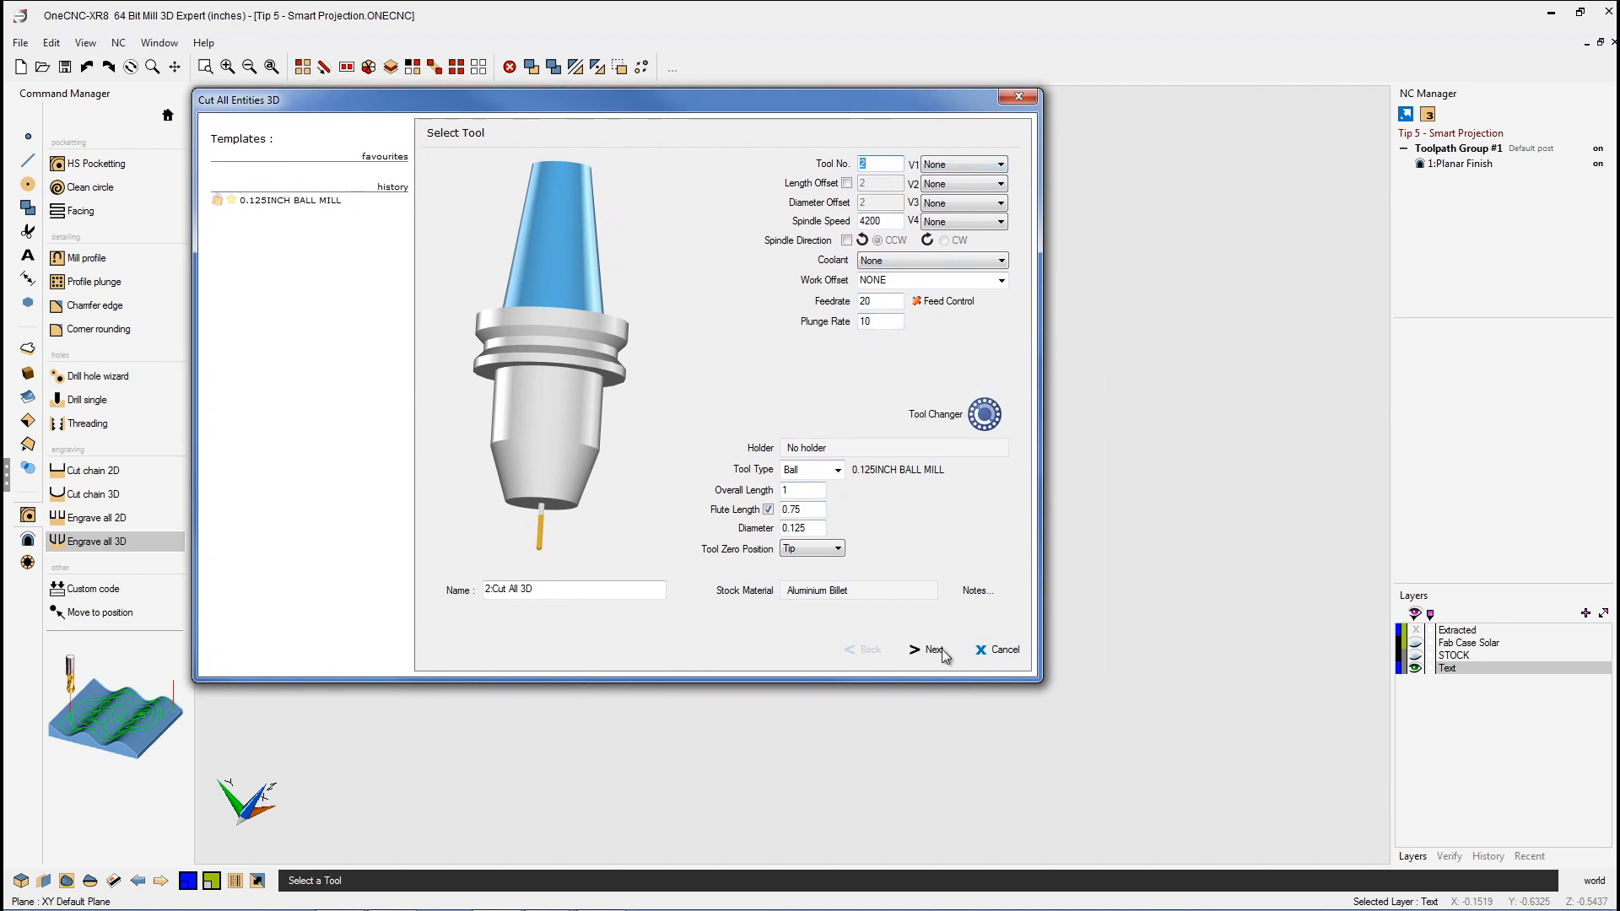
pyautogui.click(933, 649)
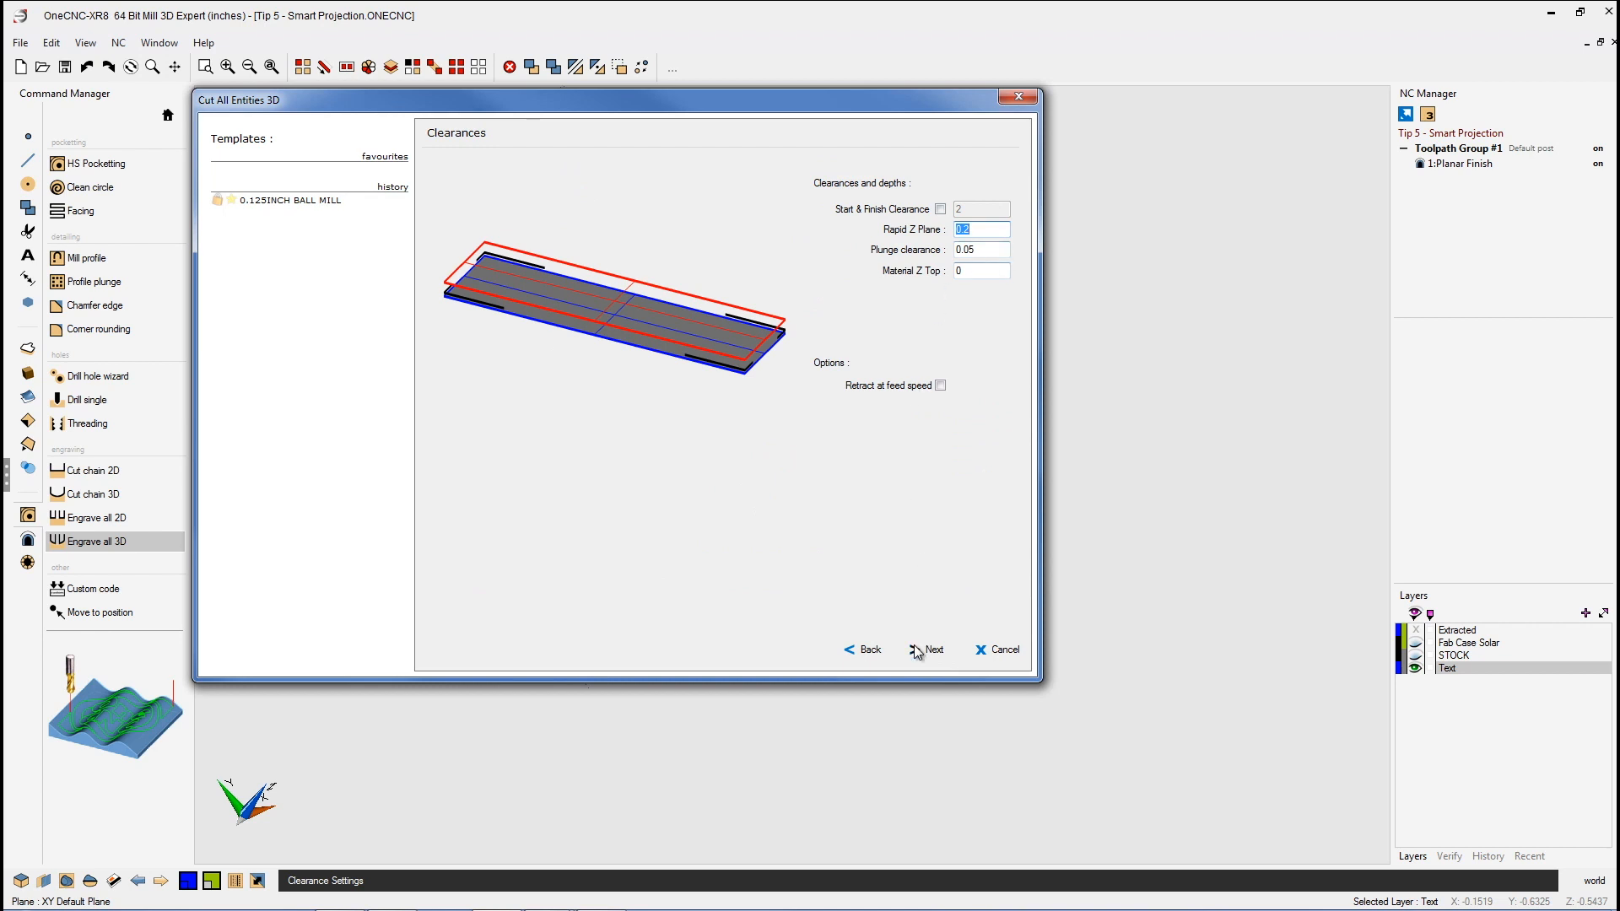
pyautogui.click(933, 649)
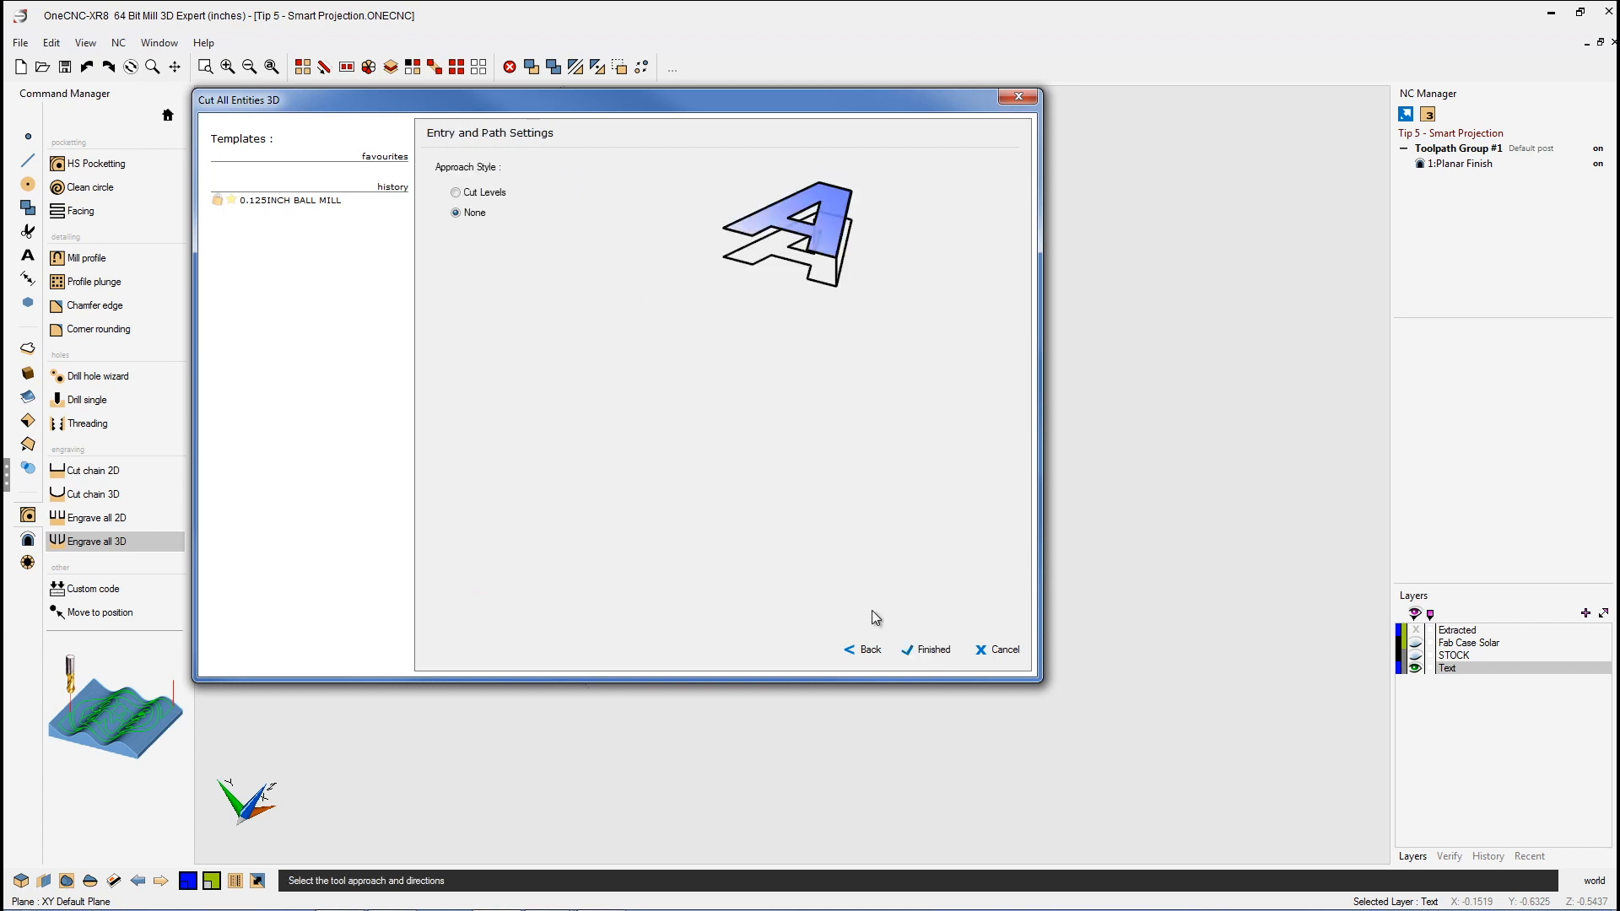
pyautogui.click(933, 648)
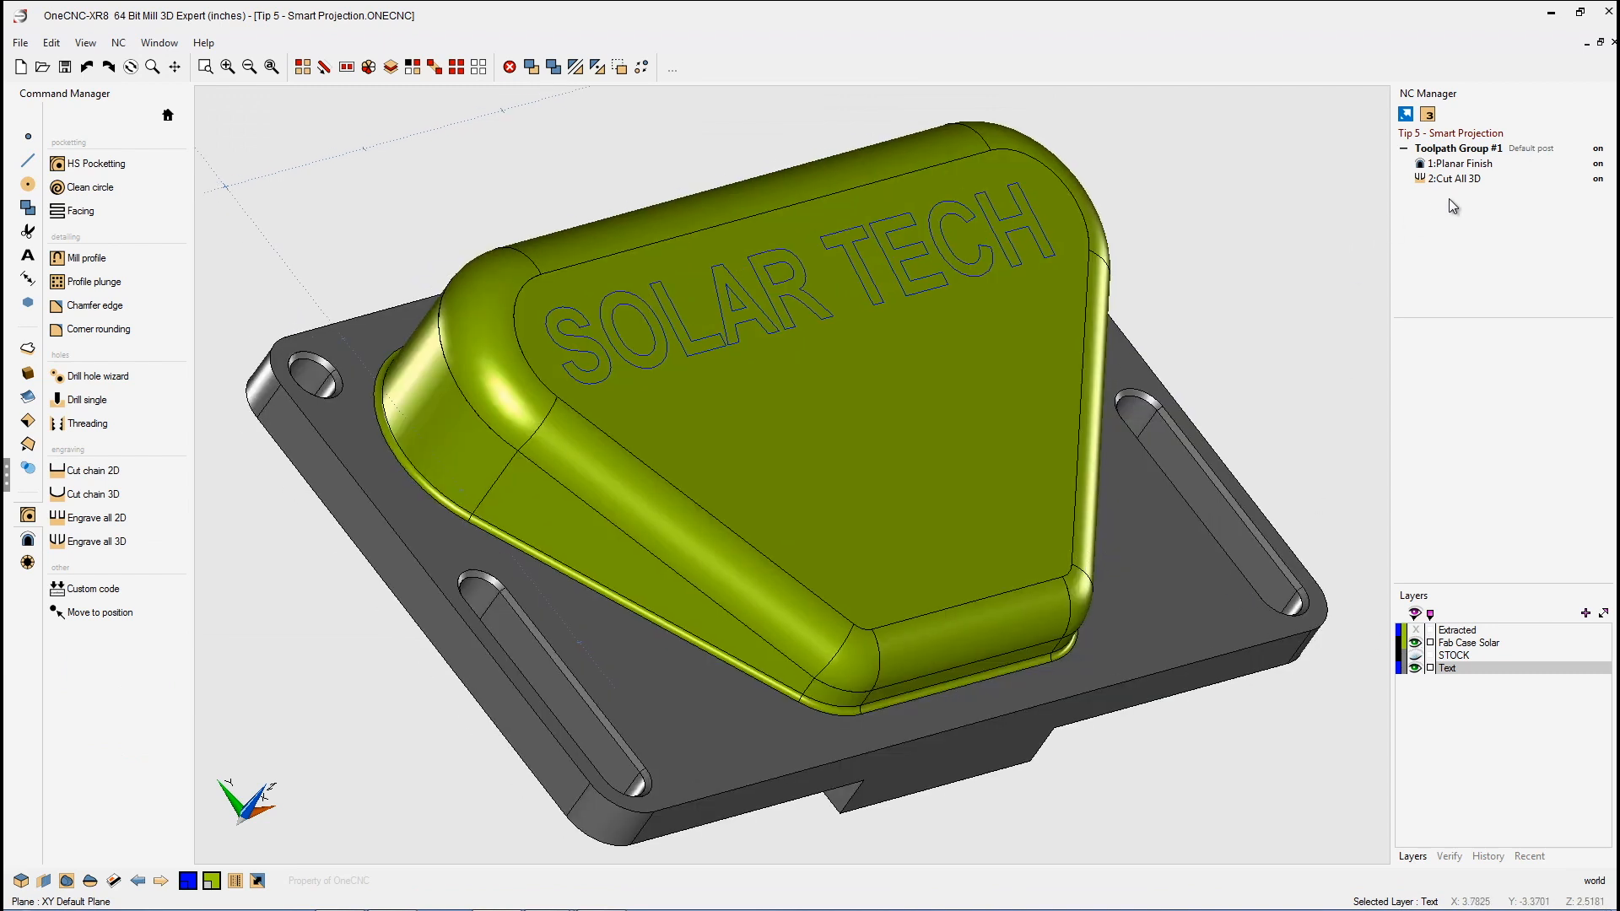
# Step: Simulate 2:Cut All 3D with NC Solid Verification using the stock model
pyautogui.rightClick(1450, 178)
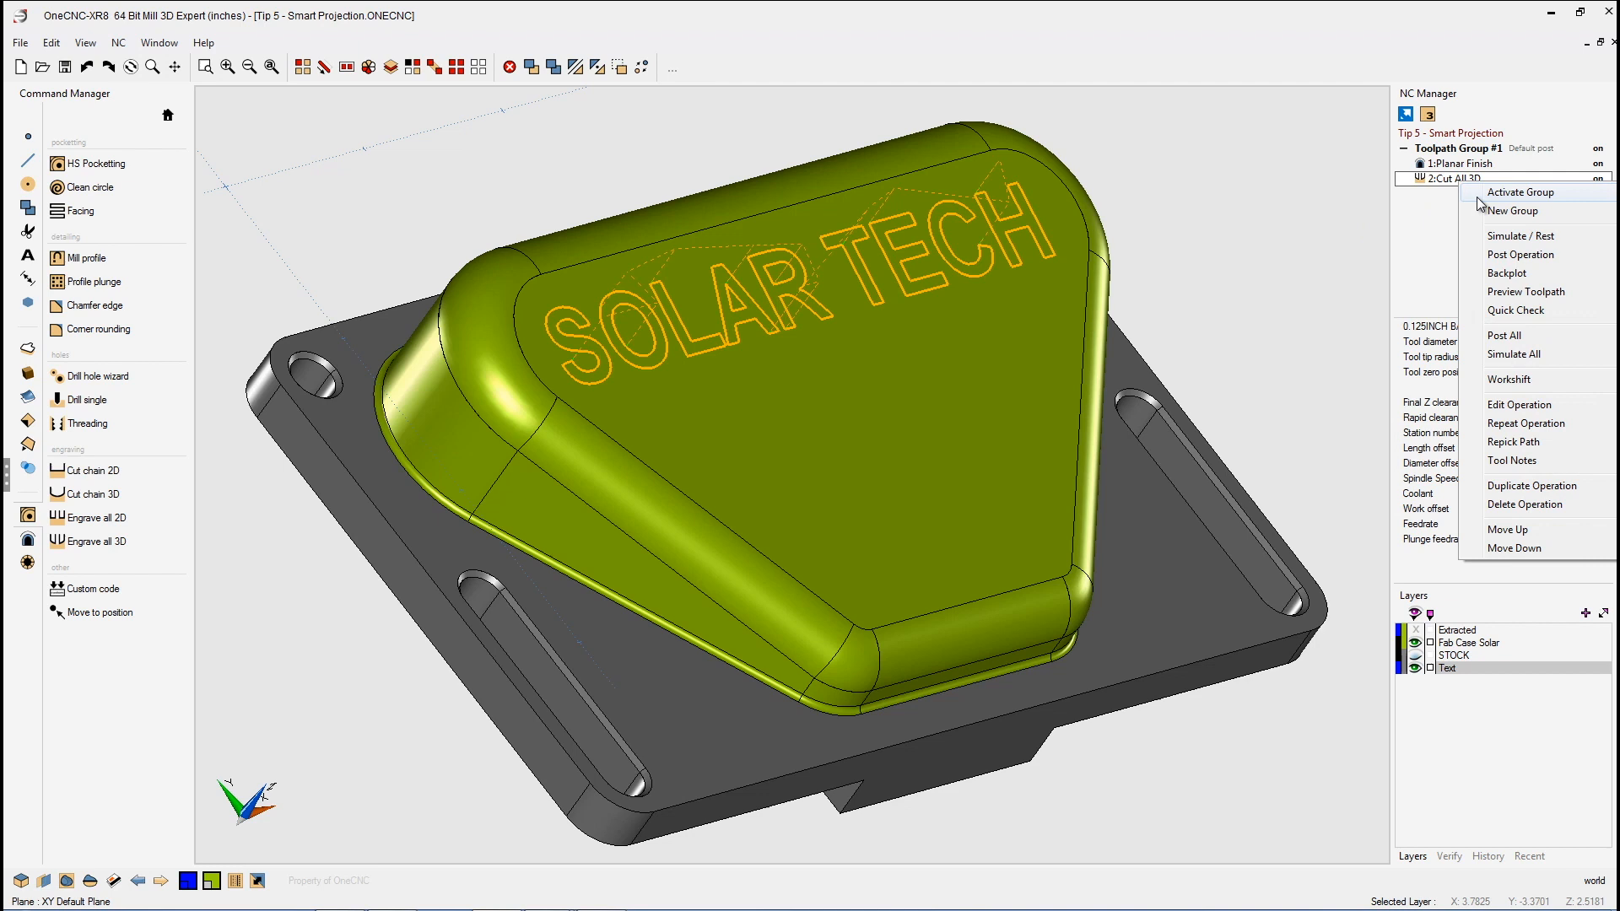
pyautogui.click(1520, 235)
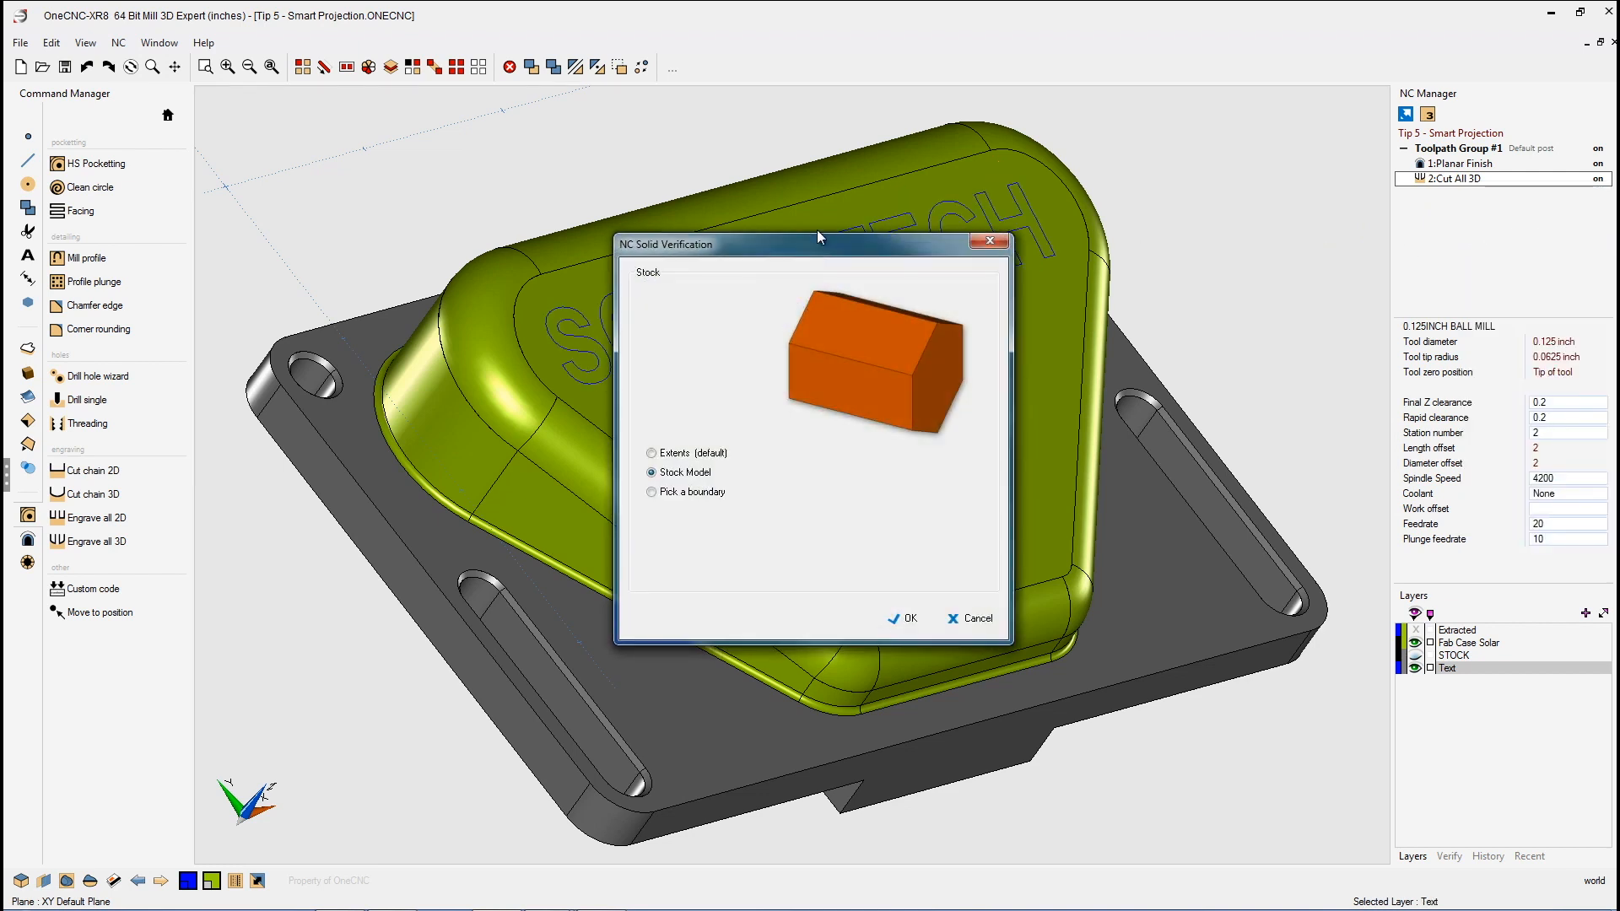
pyautogui.moveTo(819, 243); pyautogui.dragTo(391, 97)
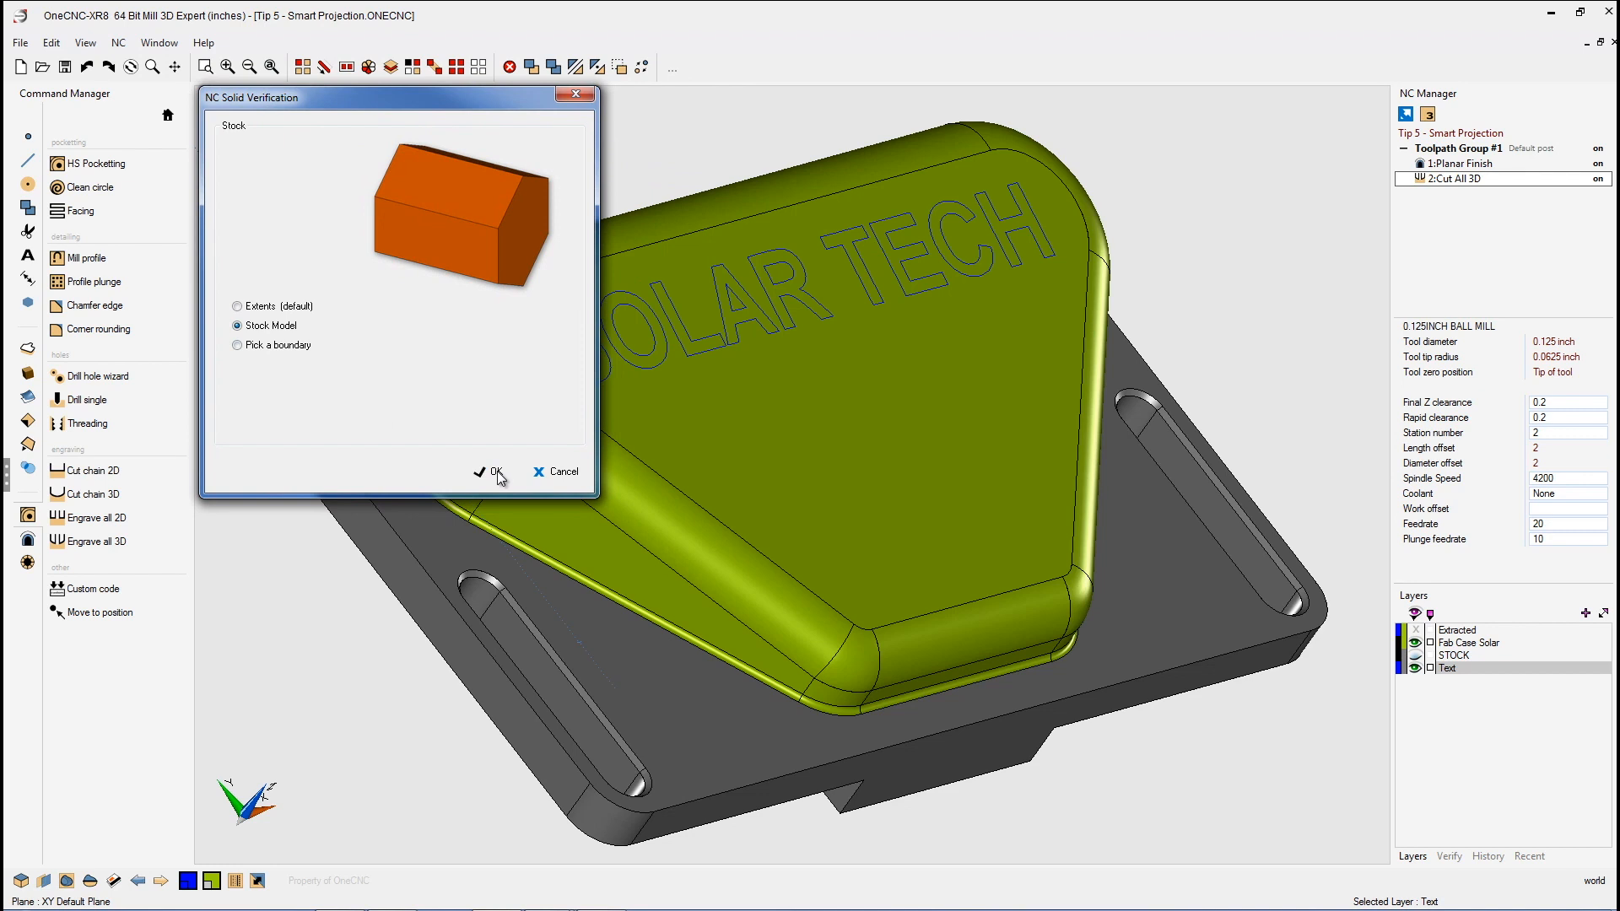
pyautogui.click(491, 473)
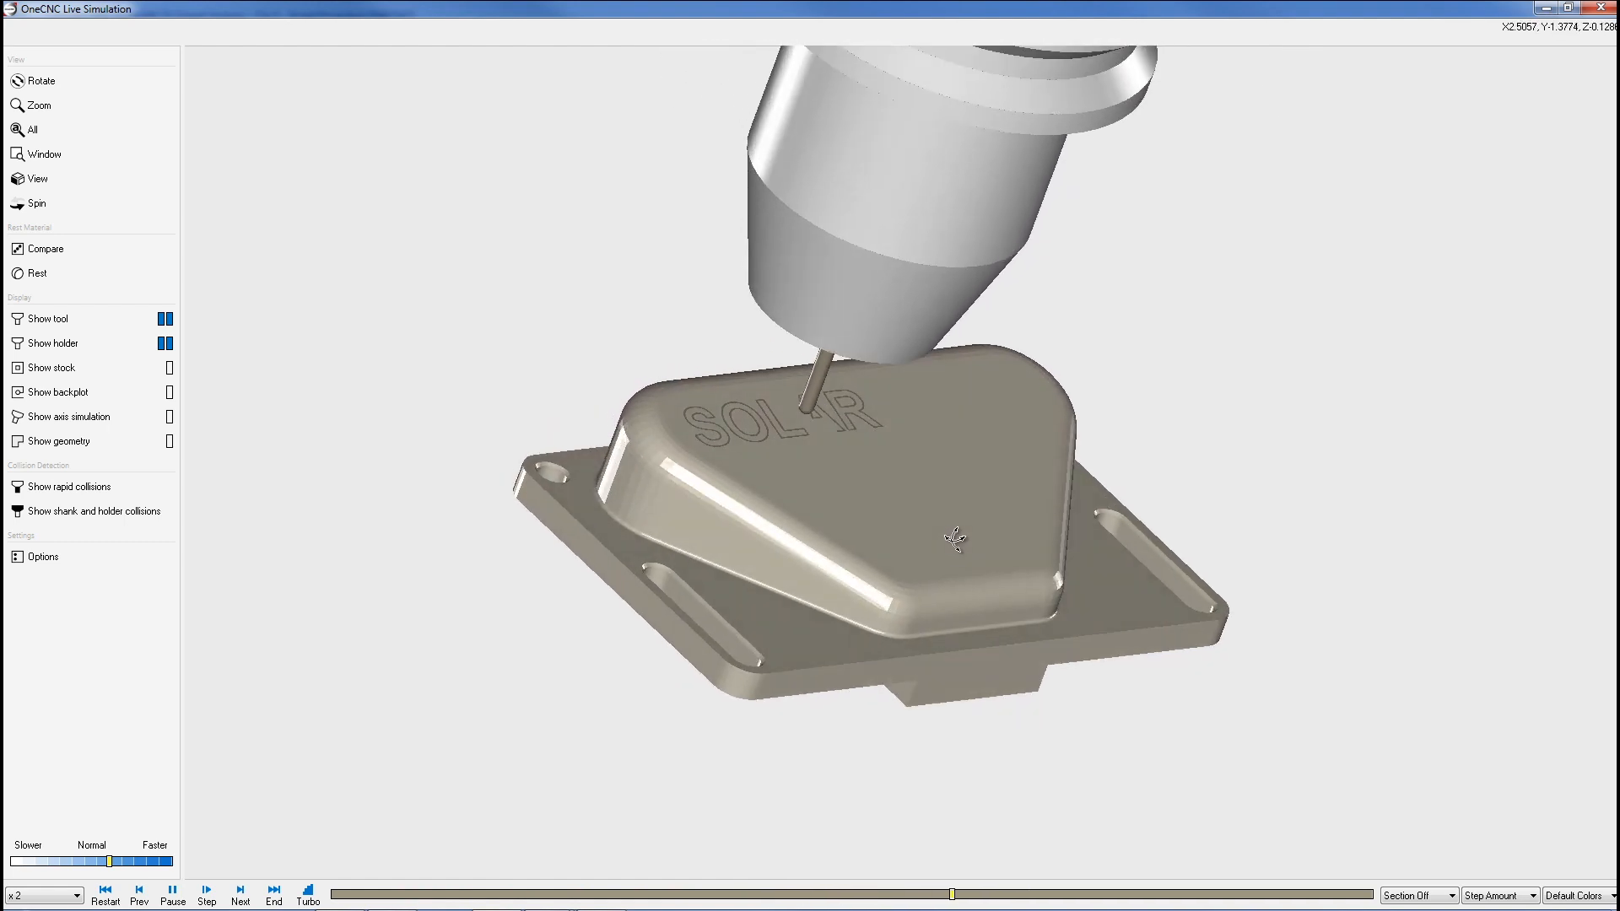
# Step: Run the Live Simulation until SOLAR TE is engraved into the case top
pyautogui.click(240, 890)
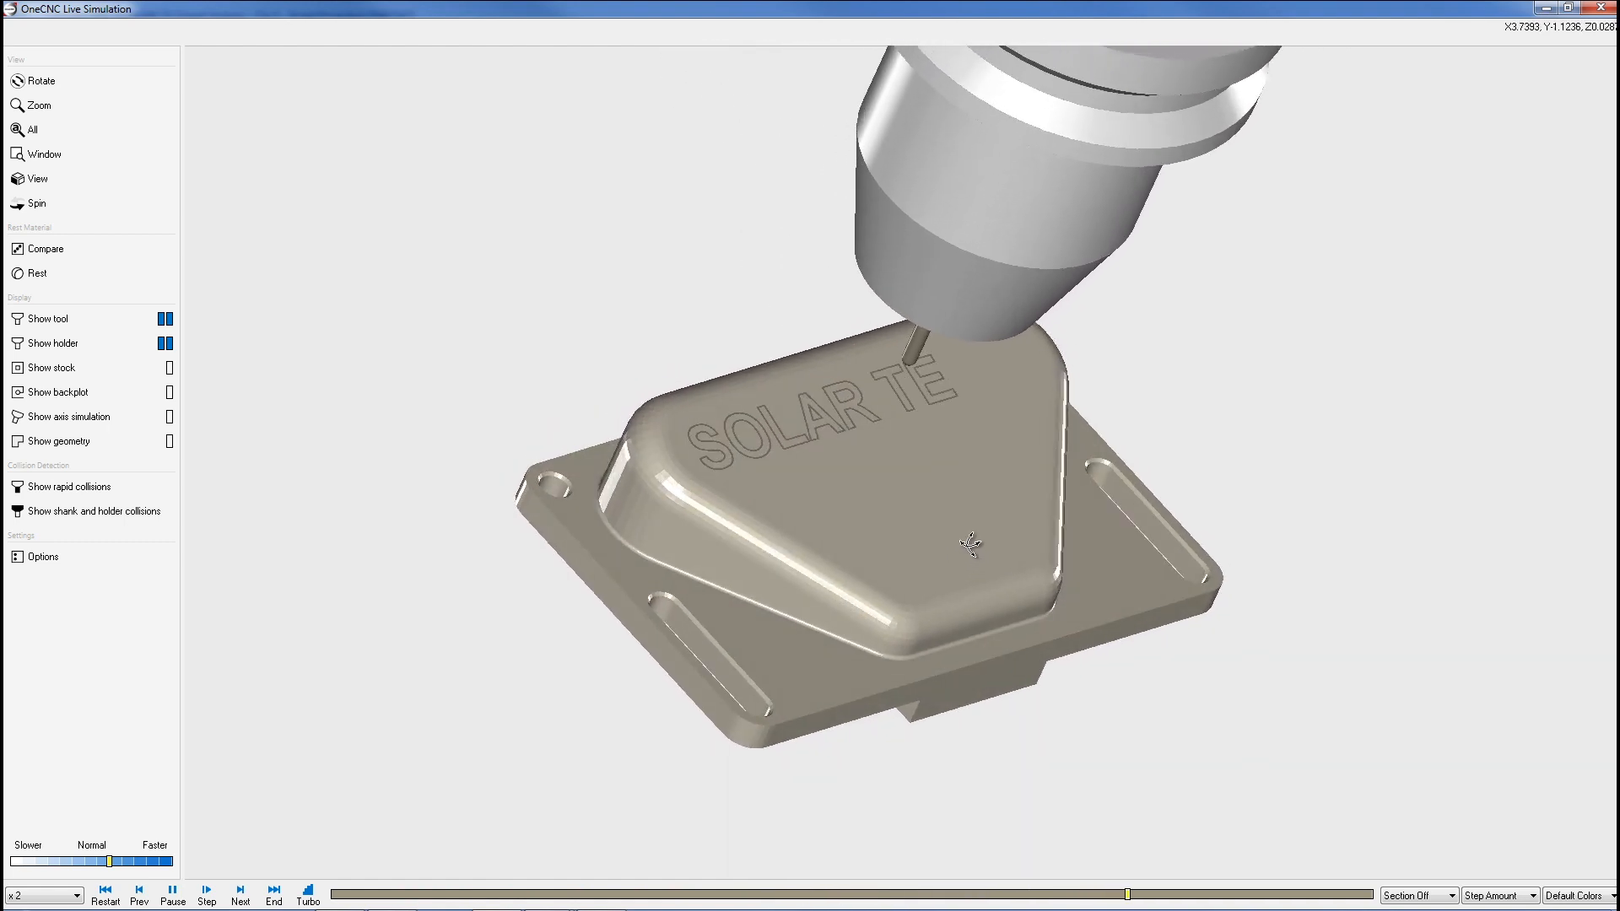